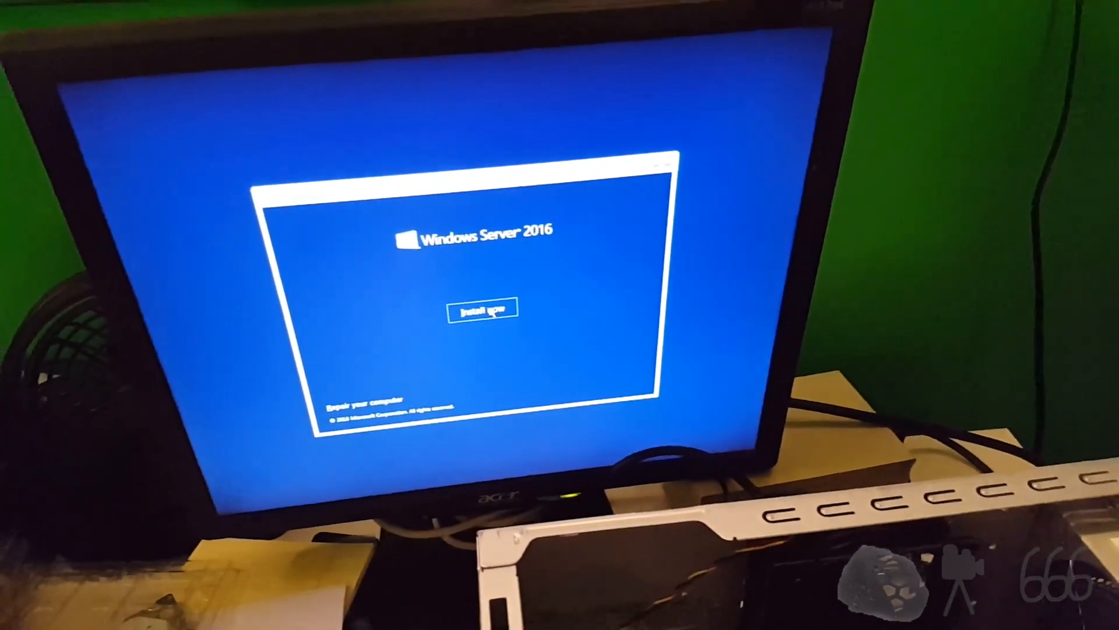
Step: Start setup, choose Windows Server 2016 Standard (Desktop Experience) and accept the license terms
{"action": "left_click", "coordinate": [482, 312]}
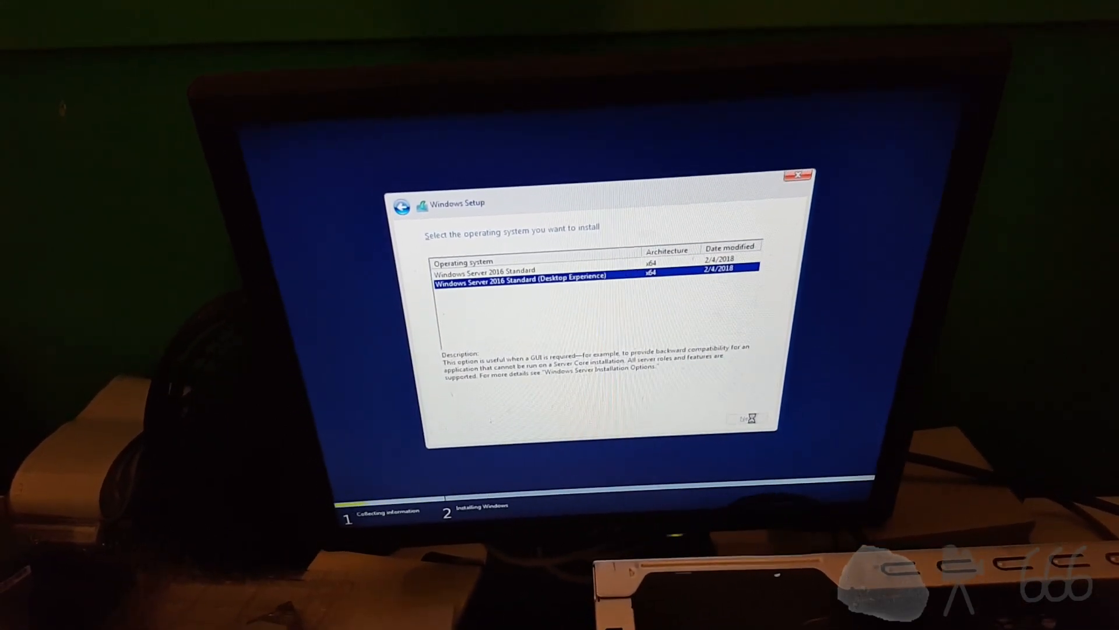
{"action": "left_click", "coordinate": [746, 417]}
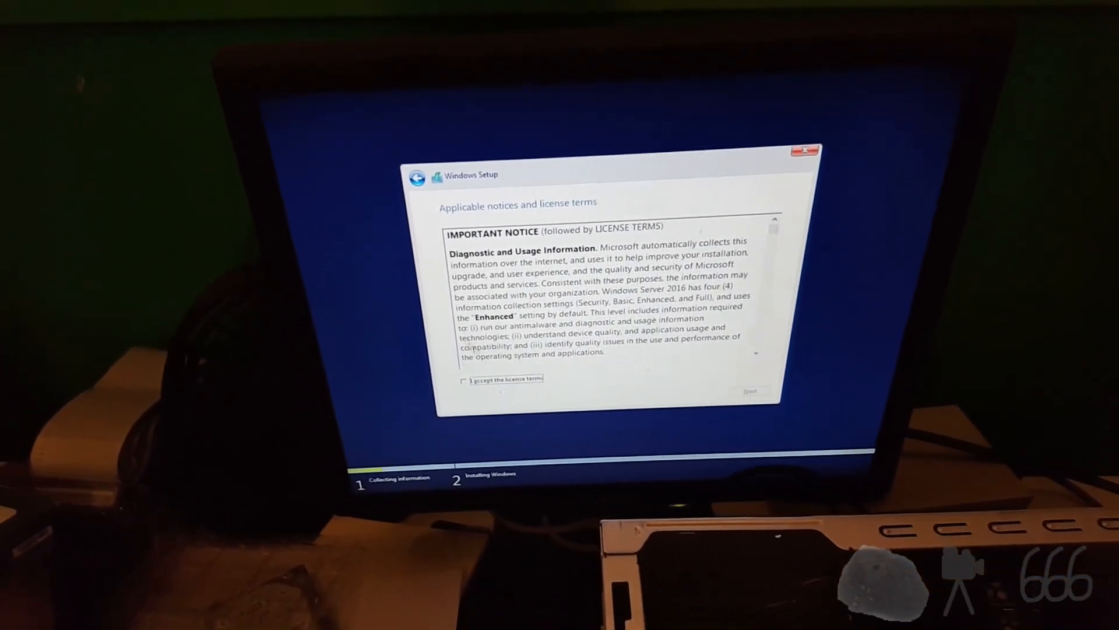
{"action": "left_click", "coordinate": [468, 399]}
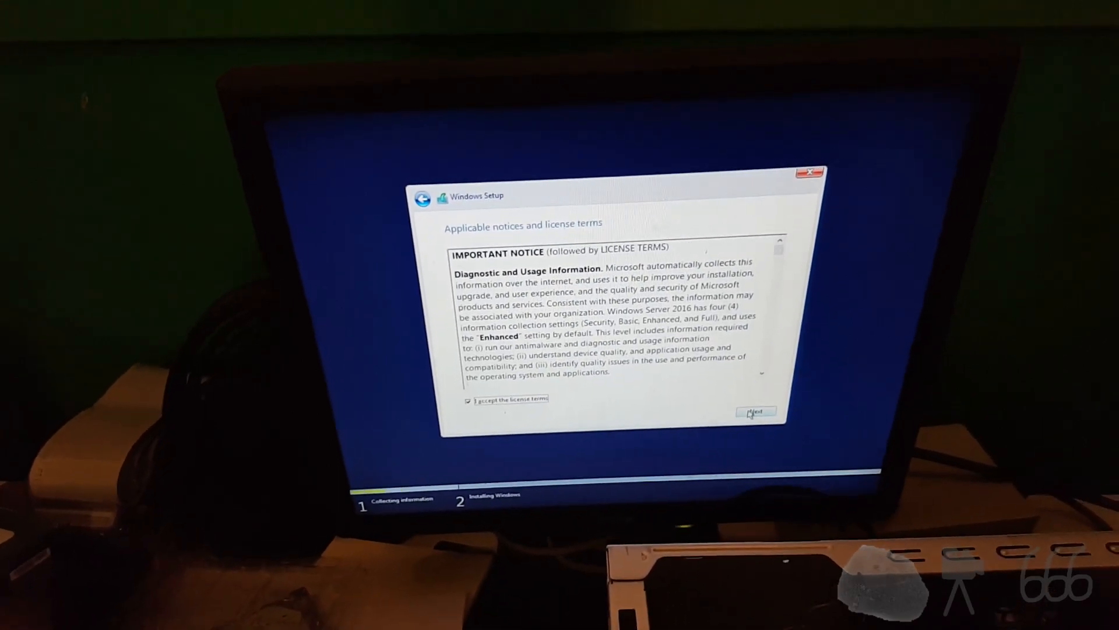
{"action": "left_click", "coordinate": [754, 412]}
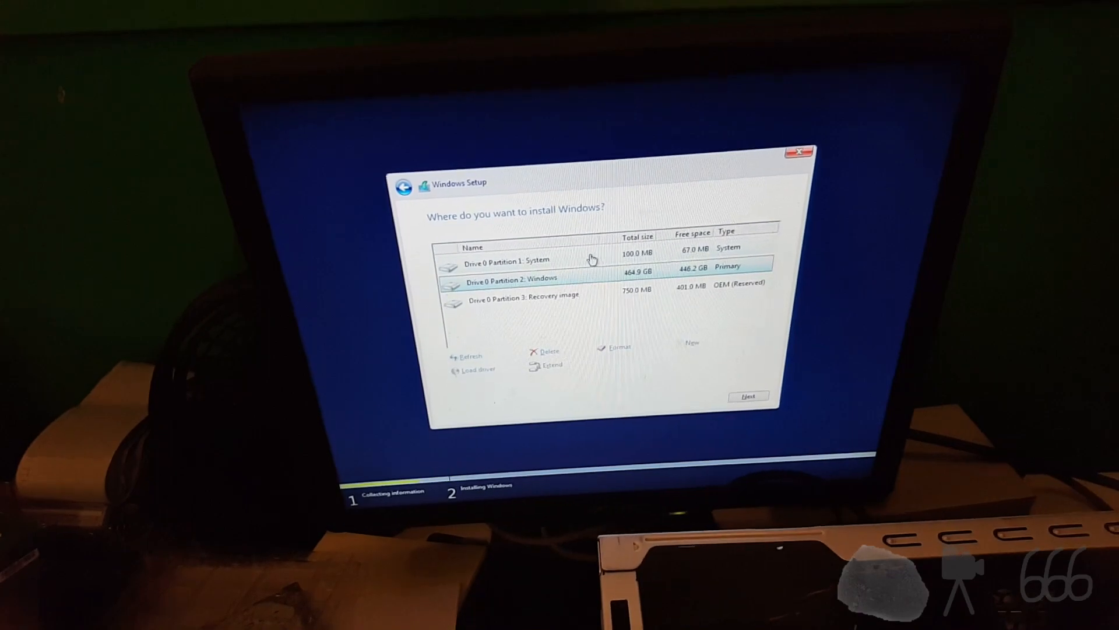
Step: Delete the System, Windows and Recovery partitions and install onto the 465.8 GB unallocated space
{"action": "left_click", "coordinate": [547, 351]}
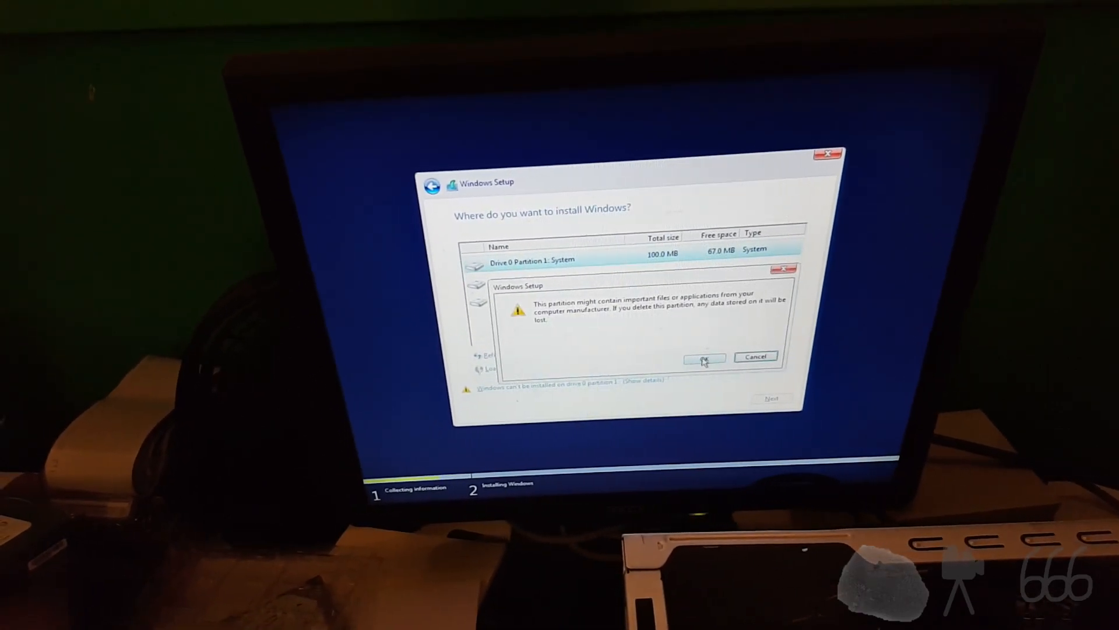
{"action": "left_click", "coordinate": [704, 358]}
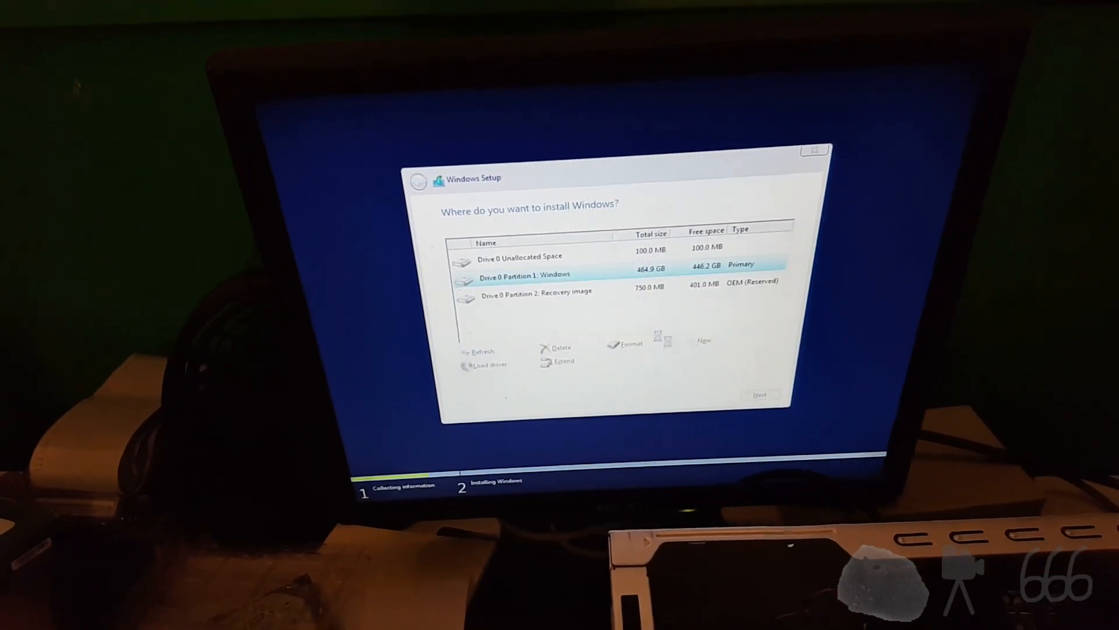
{"action": "left_click", "coordinate": [561, 347]}
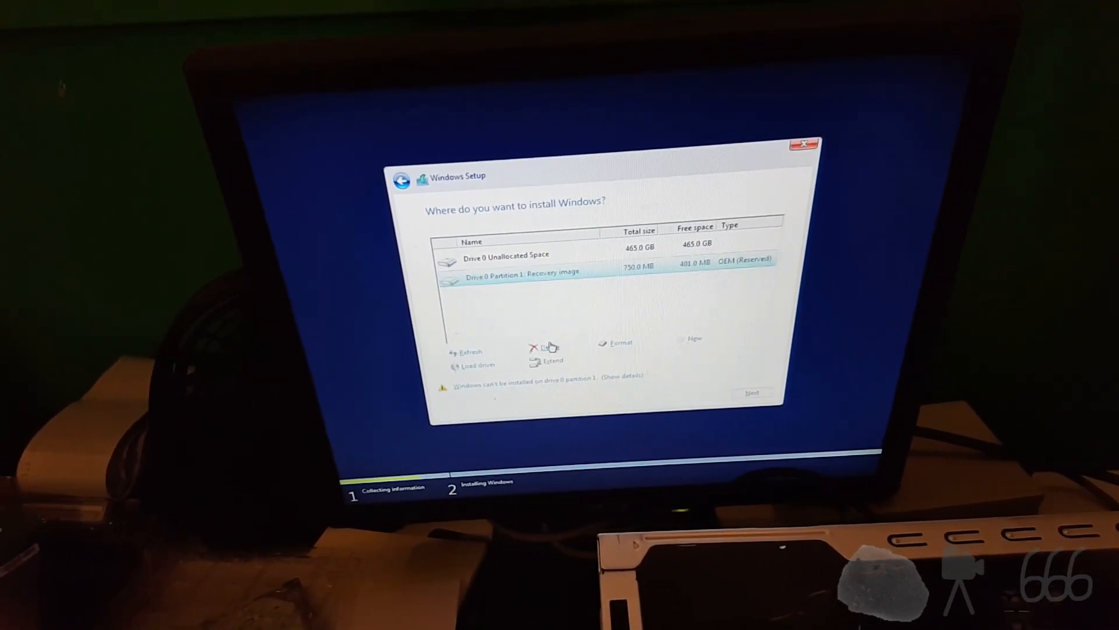
{"action": "left_click", "coordinate": [545, 346]}
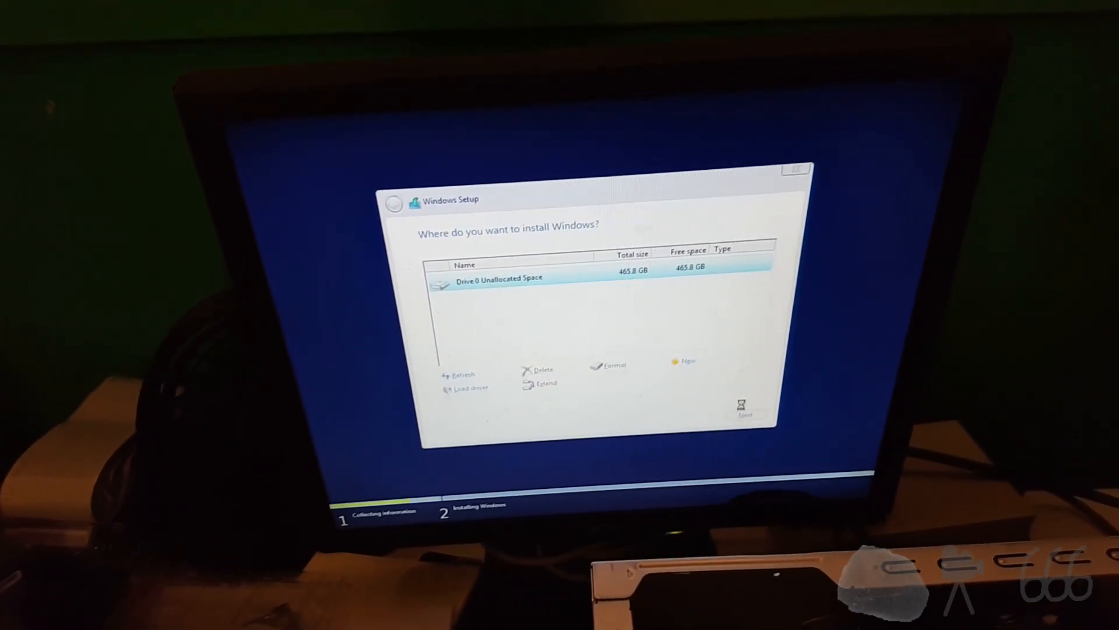
{"action": "left_click", "coordinate": [745, 404]}
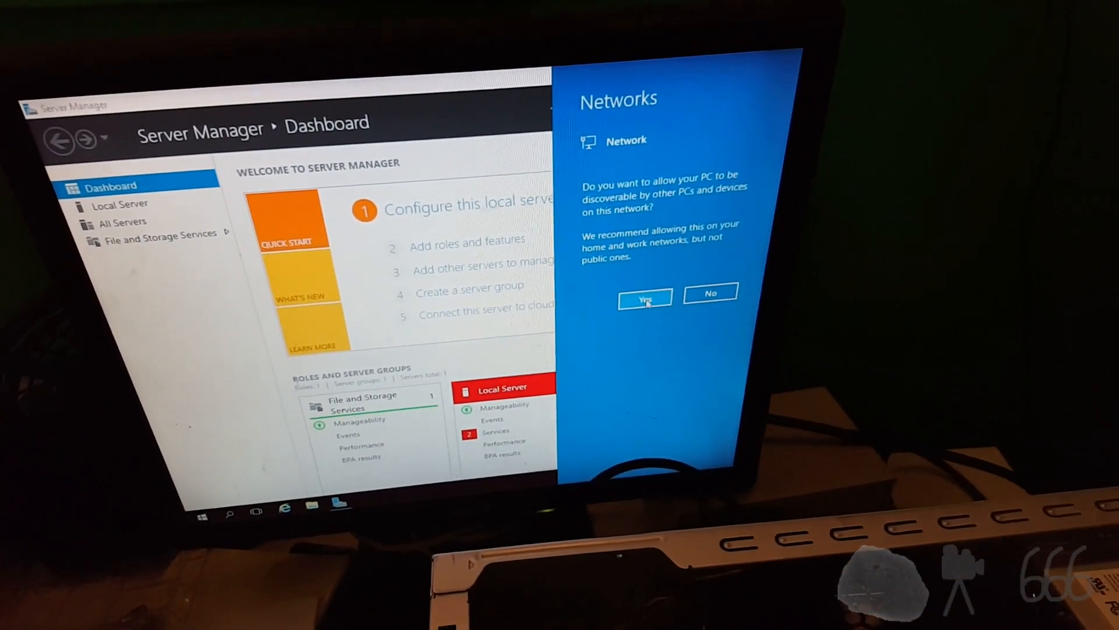
Step: Allow network discovery and rename the computer to NAS7 via Local Server properties, pending restart
{"action": "left_click", "coordinate": [643, 292]}
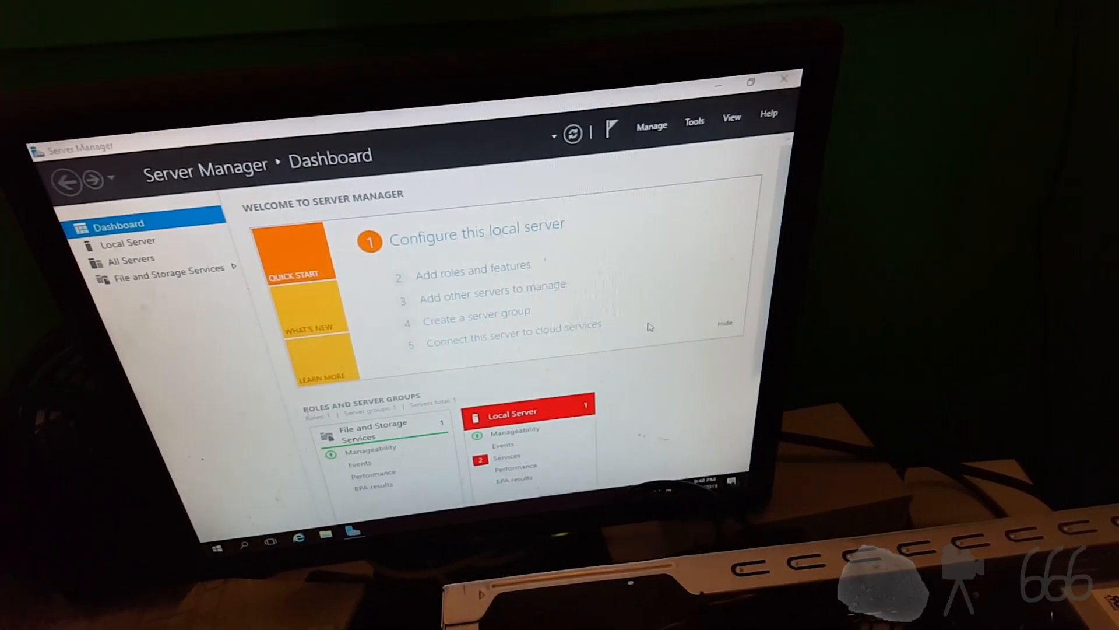
{"action": "left_click", "coordinate": [142, 242]}
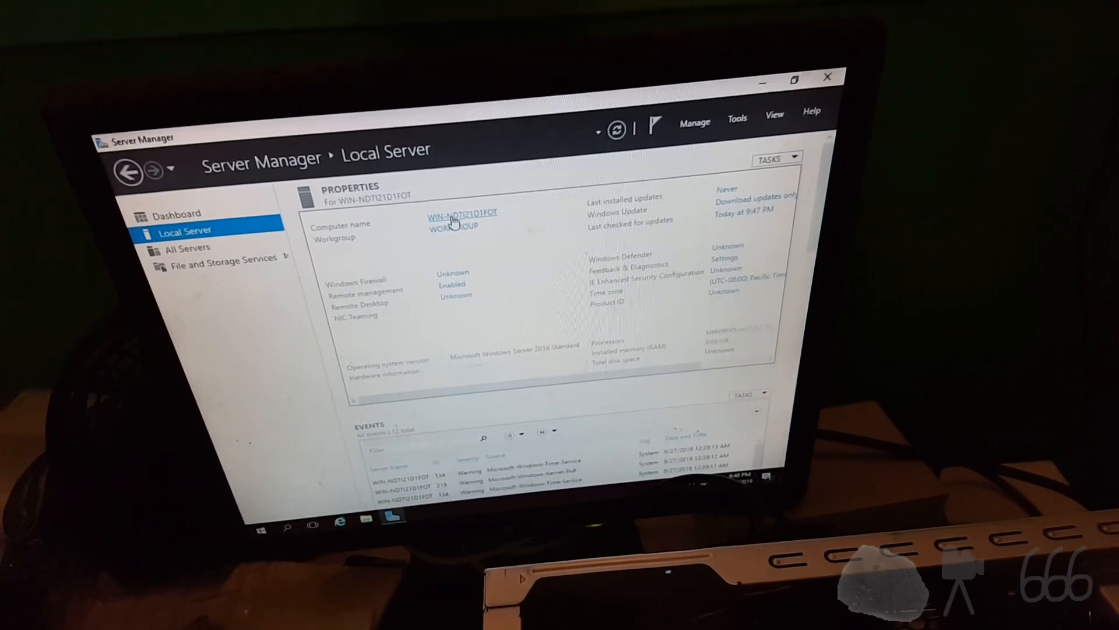
{"action": "left_click", "coordinate": [463, 212]}
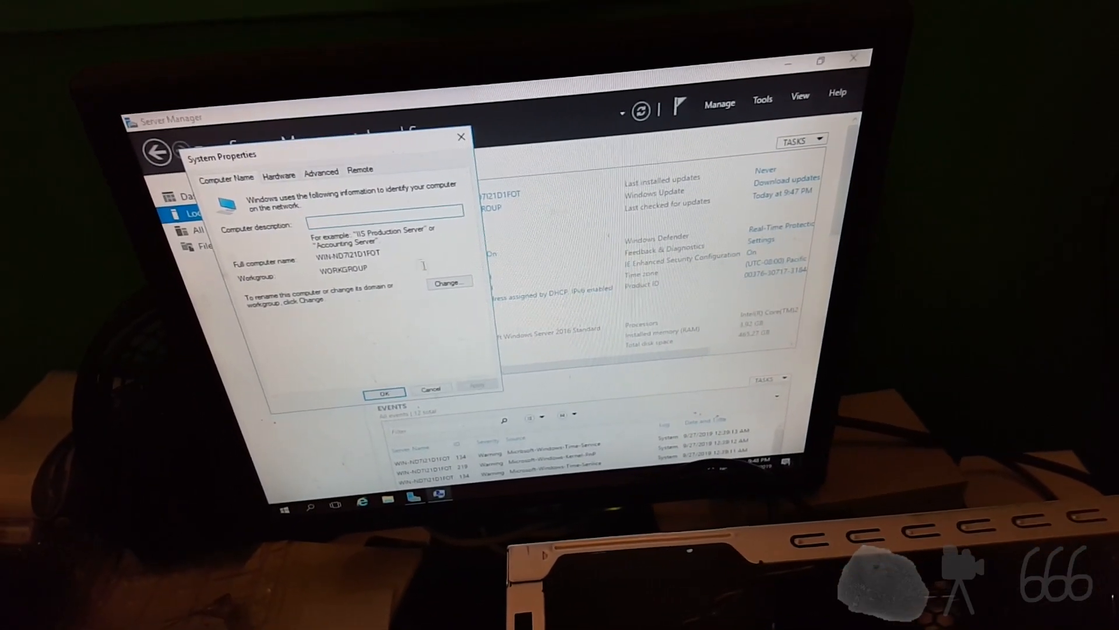
{"action": "left_click", "coordinate": [448, 282]}
{"action": "type", "text": "NAS"}
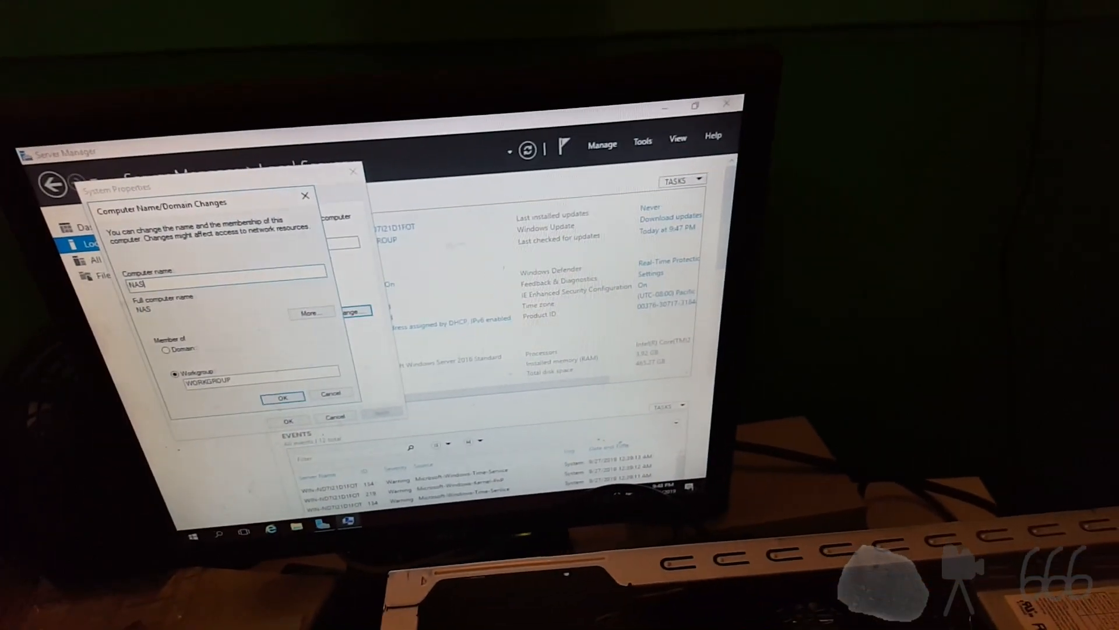
{"action": "type", "text": "B"}
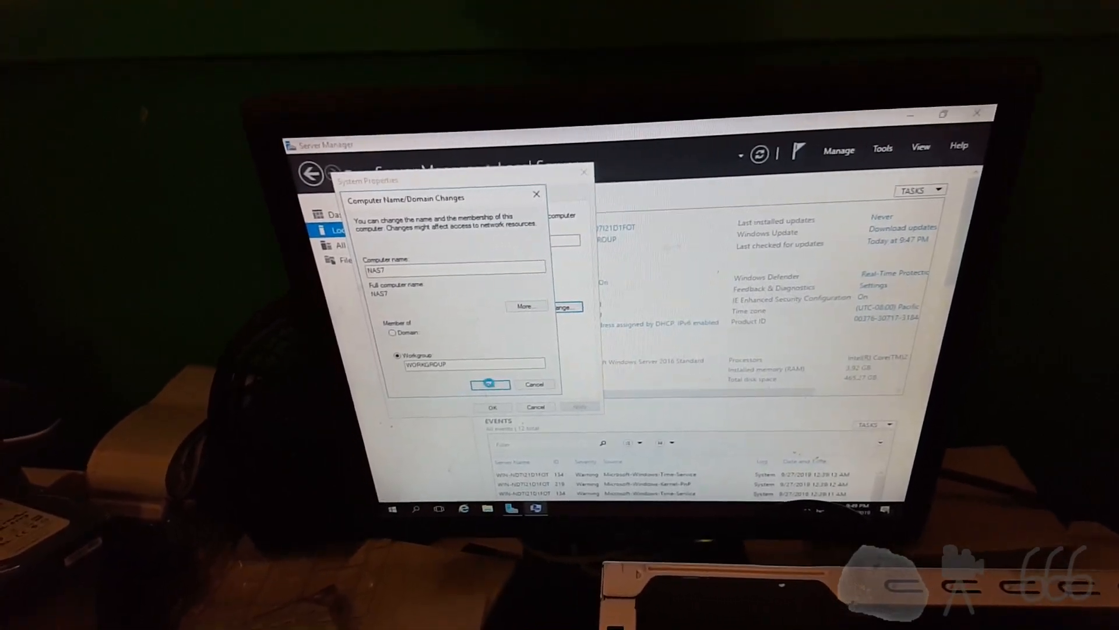
{"action": "left_click", "coordinate": [489, 384]}
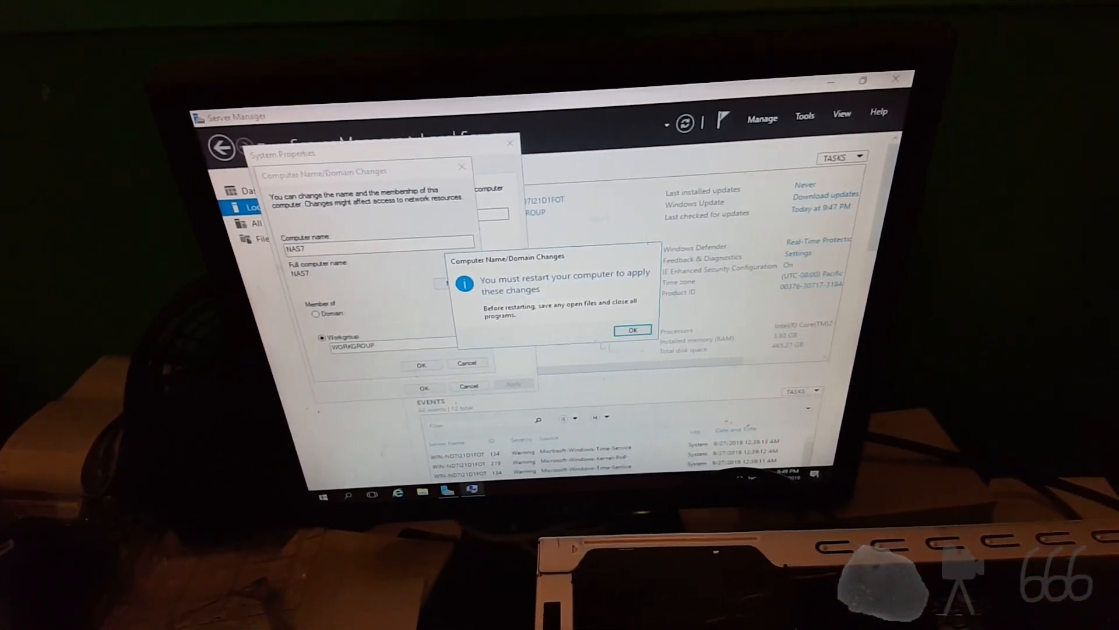
{"action": "left_click", "coordinate": [631, 328]}
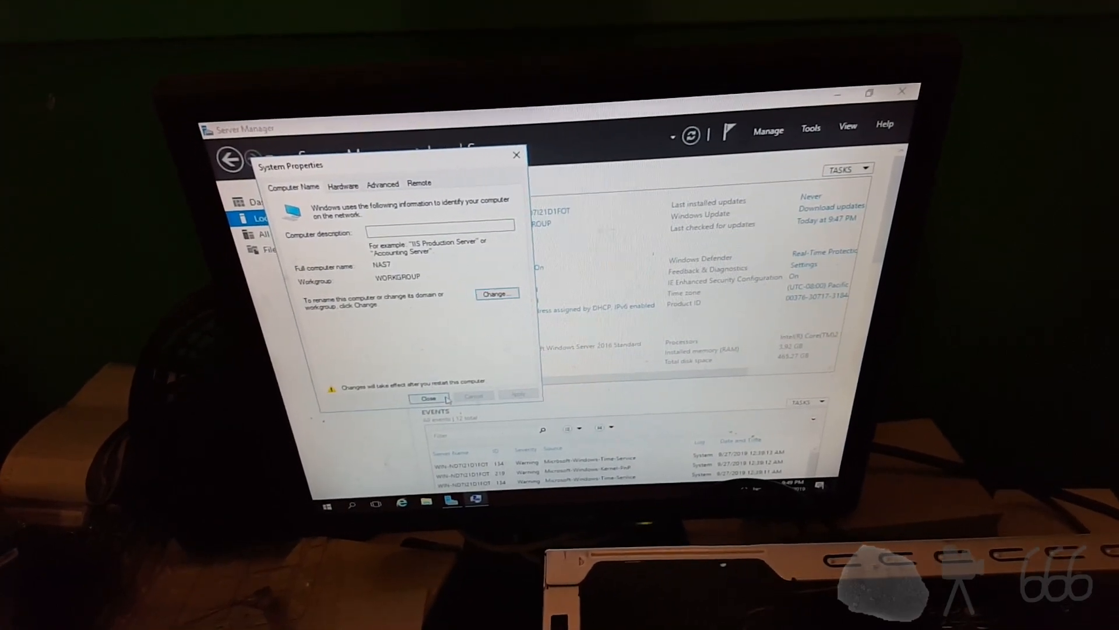
{"action": "left_click", "coordinate": [429, 397]}
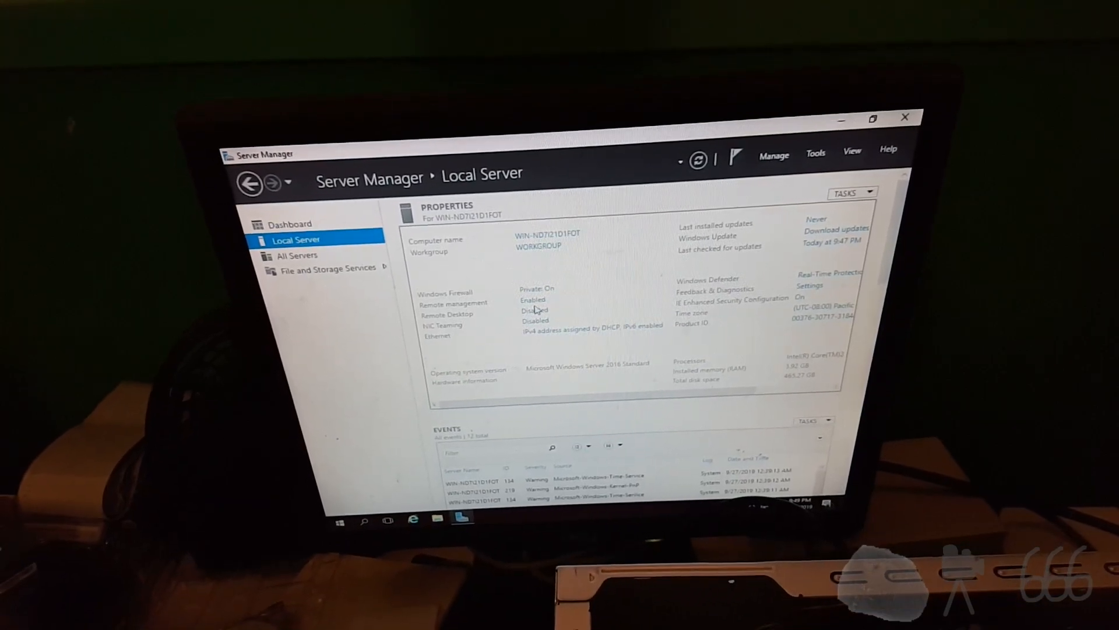
Step: Enable Allow remote connections to this computer, accepting the firewall exception notice
{"action": "left_click", "coordinate": [534, 310]}
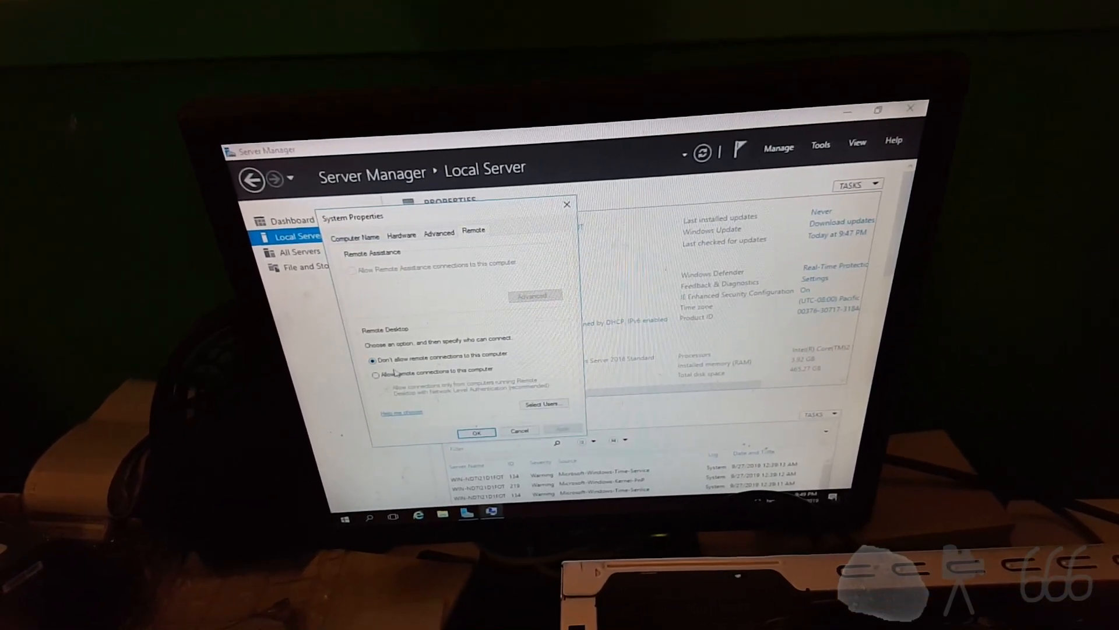
{"action": "left_click", "coordinate": [377, 375]}
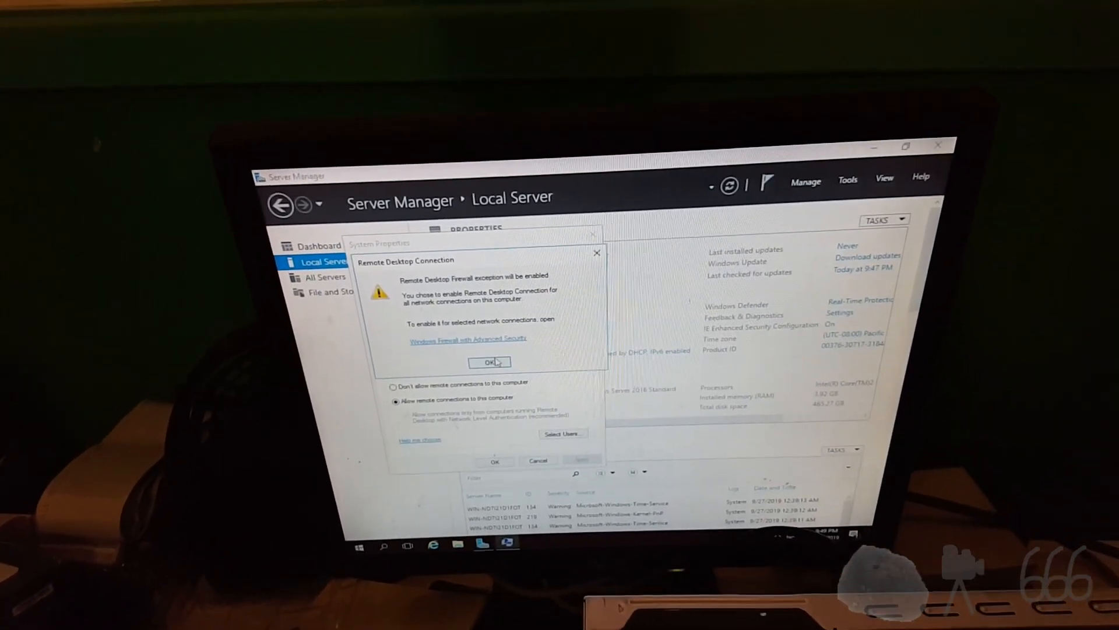
{"action": "left_click", "coordinate": [488, 362]}
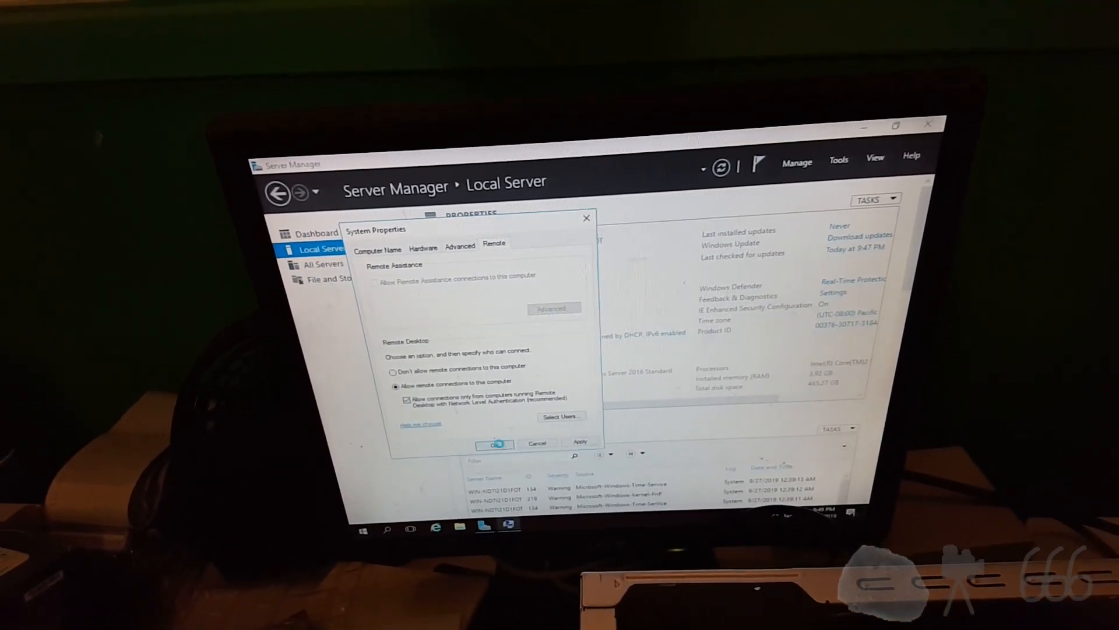
{"action": "left_click", "coordinate": [494, 443]}
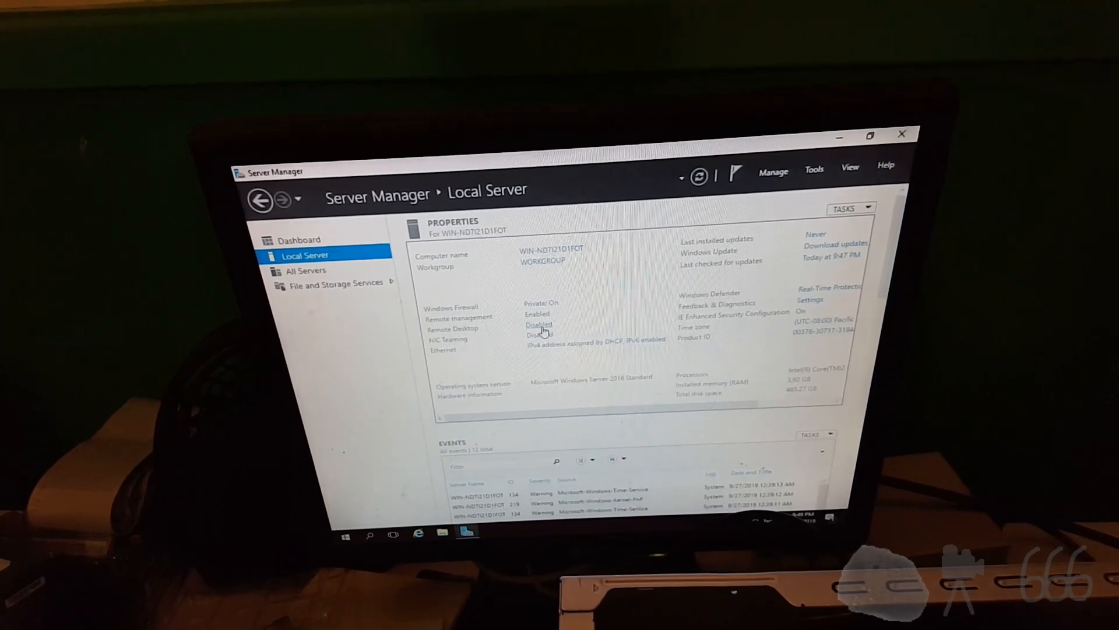
{"action": "left_click", "coordinate": [539, 325]}
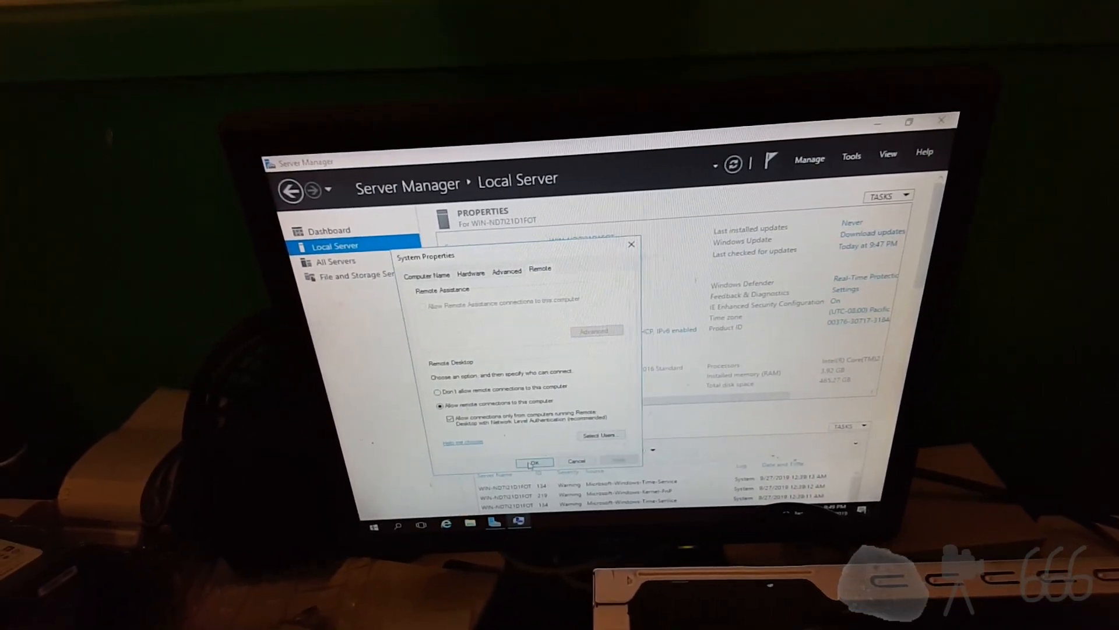
{"action": "left_click", "coordinate": [534, 462]}
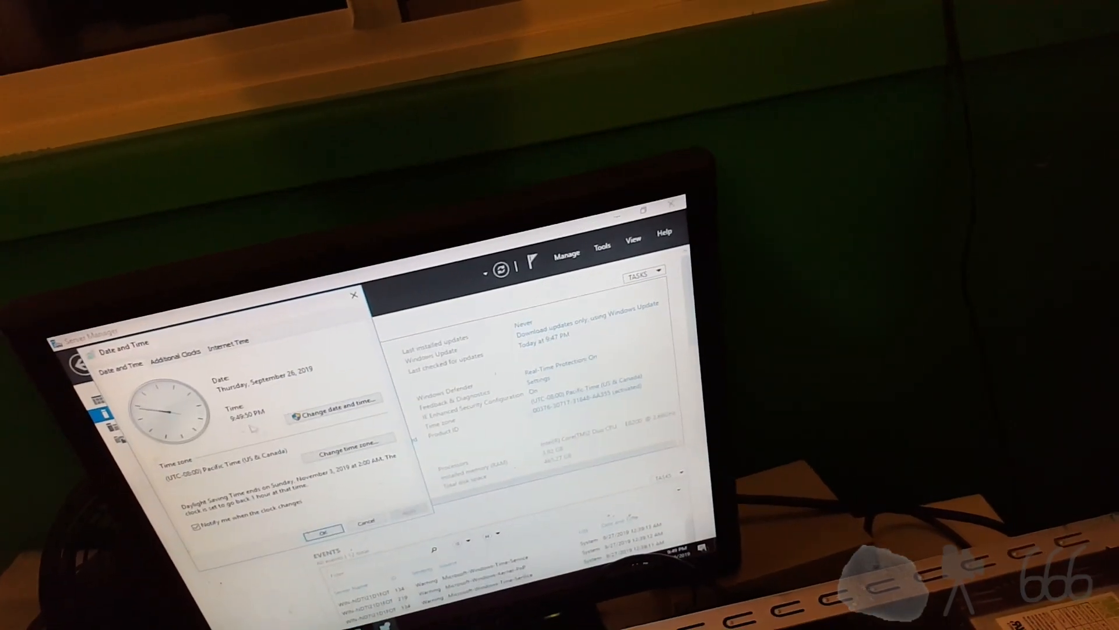
{"action": "left_click", "coordinate": [344, 441]}
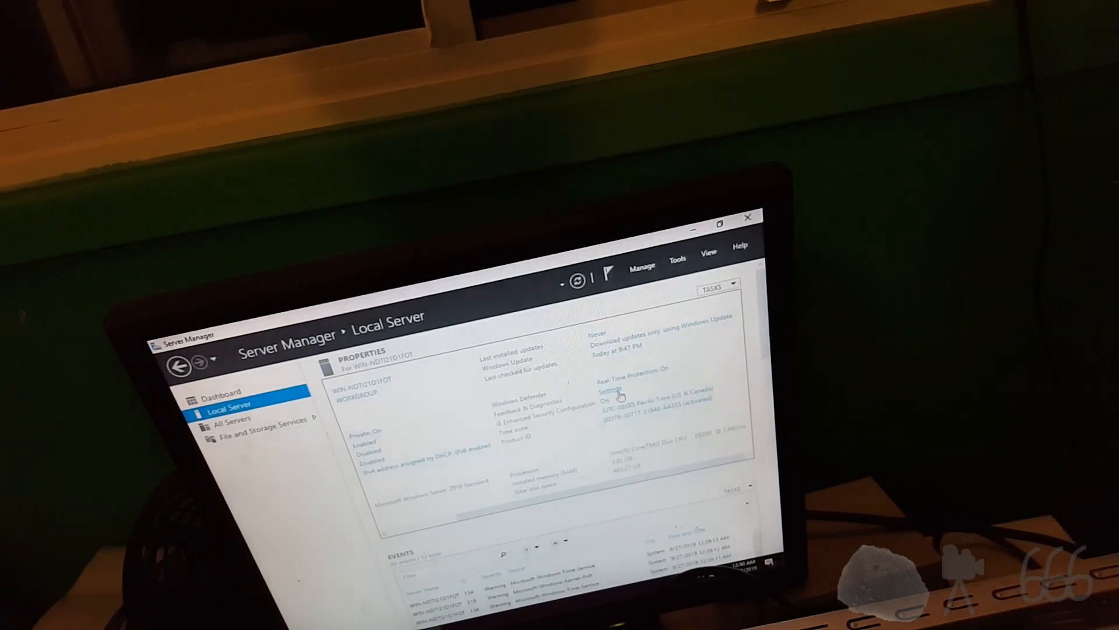
Step: Set feedback frequency to Never with Basic diagnostic data, then check for Windows updates
{"action": "left_click", "coordinate": [612, 390]}
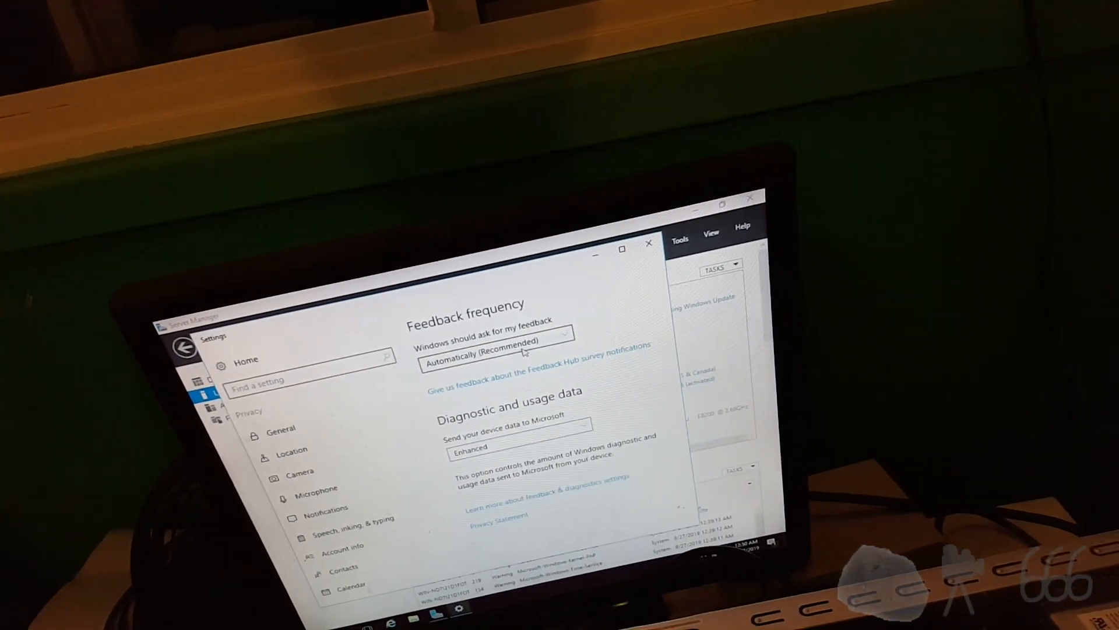
{"action": "left_click", "coordinate": [497, 353]}
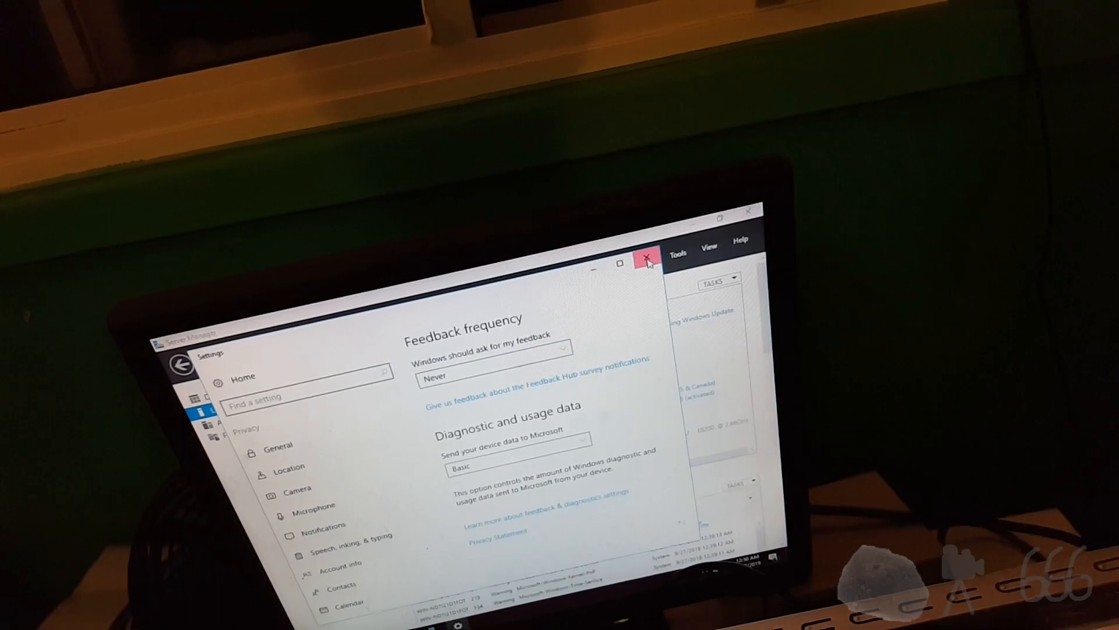
{"action": "left_click", "coordinate": [646, 256]}
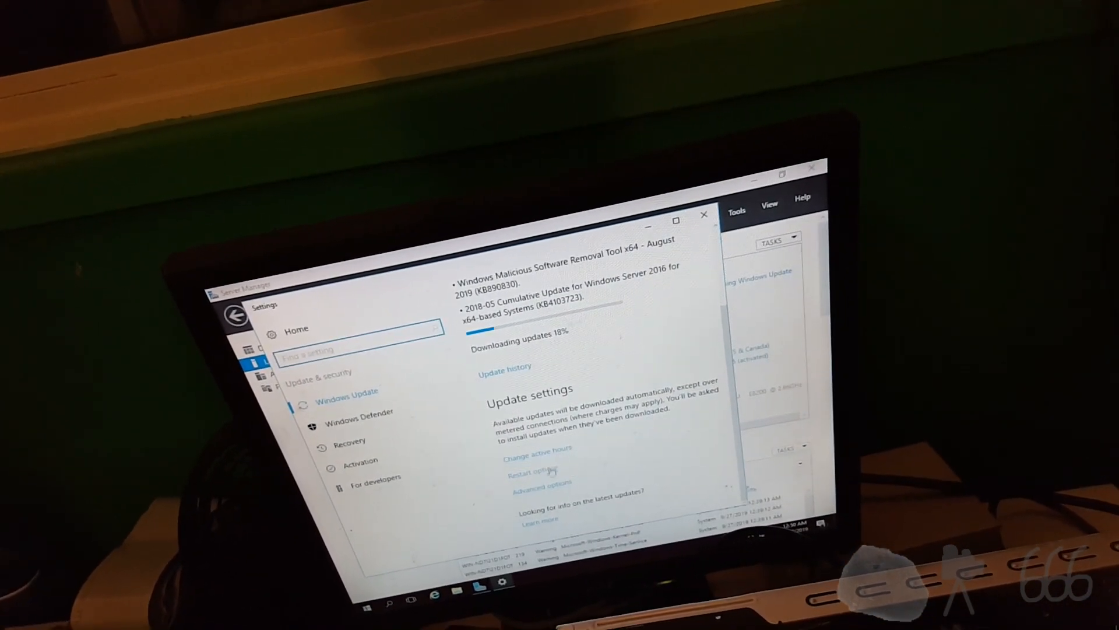
{"action": "left_click", "coordinate": [535, 449]}
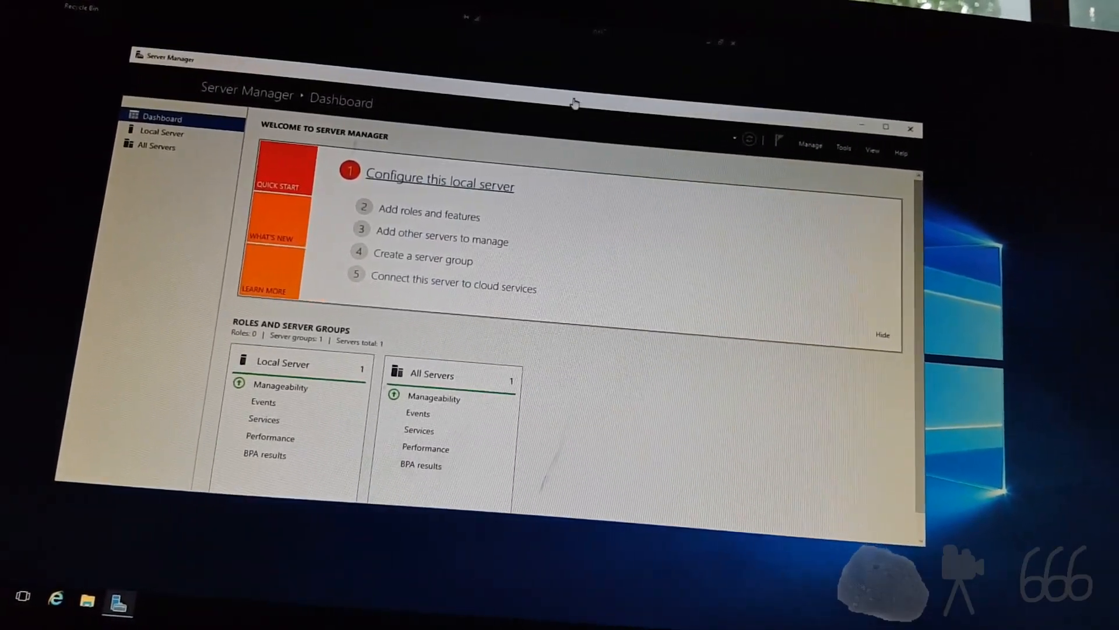
Step: Review Local Server properties showing NAS7, then go to File and Storage Services
{"action": "left_click", "coordinate": [162, 132]}
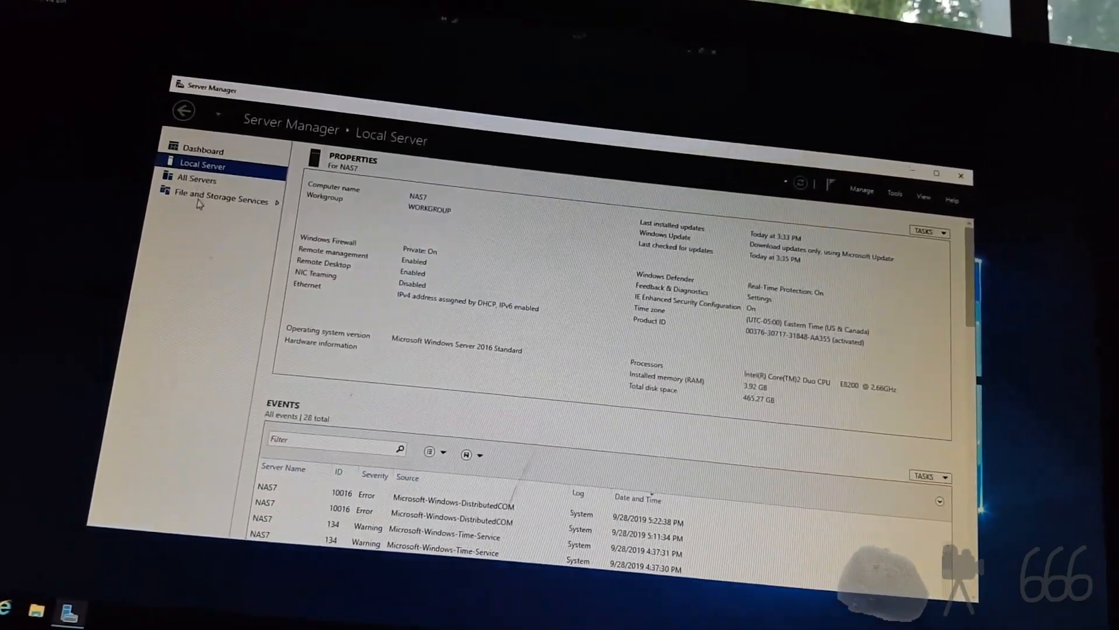
{"action": "left_click", "coordinate": [221, 198]}
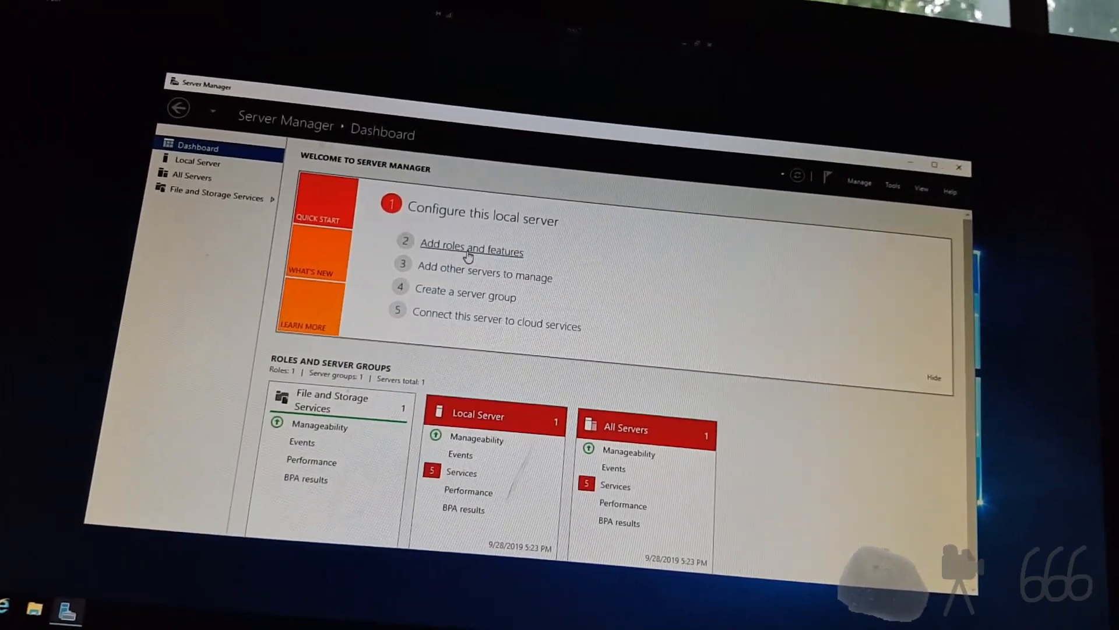
Step: Start the Add Roles and Features Wizard with role-based installation targeting NAS7
{"action": "left_click", "coordinate": [471, 251]}
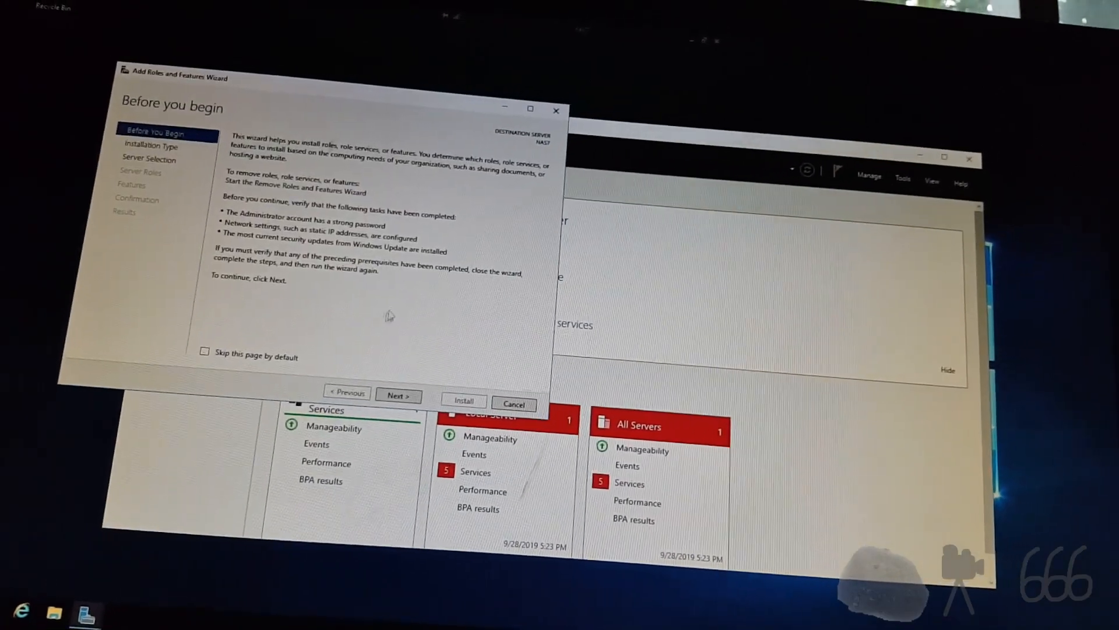
{"action": "left_click", "coordinate": [396, 395]}
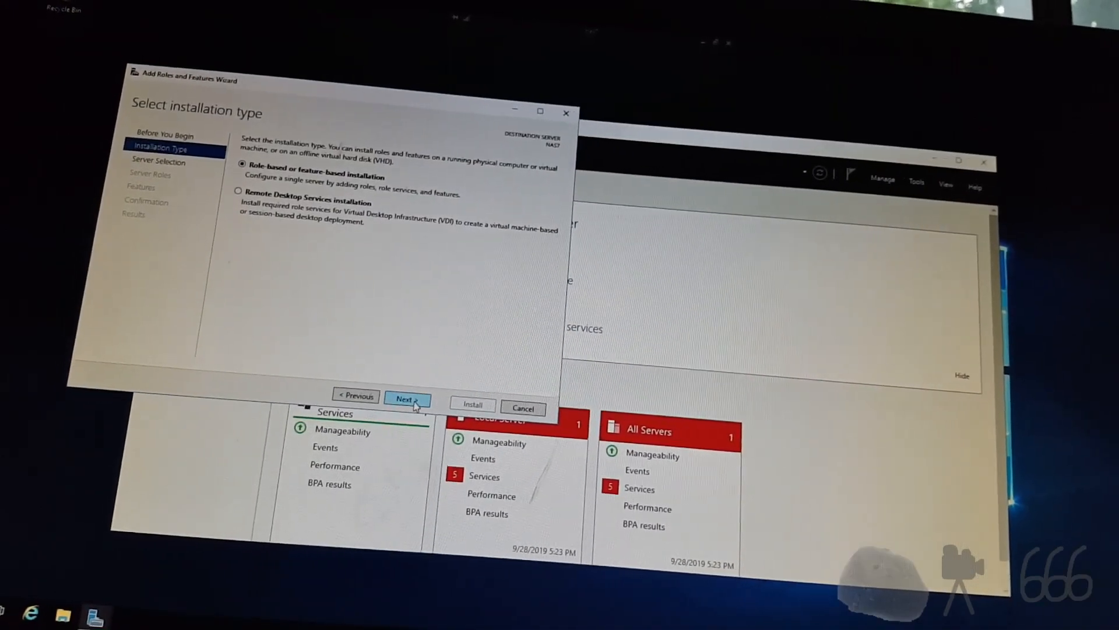
{"action": "left_click", "coordinate": [406, 398]}
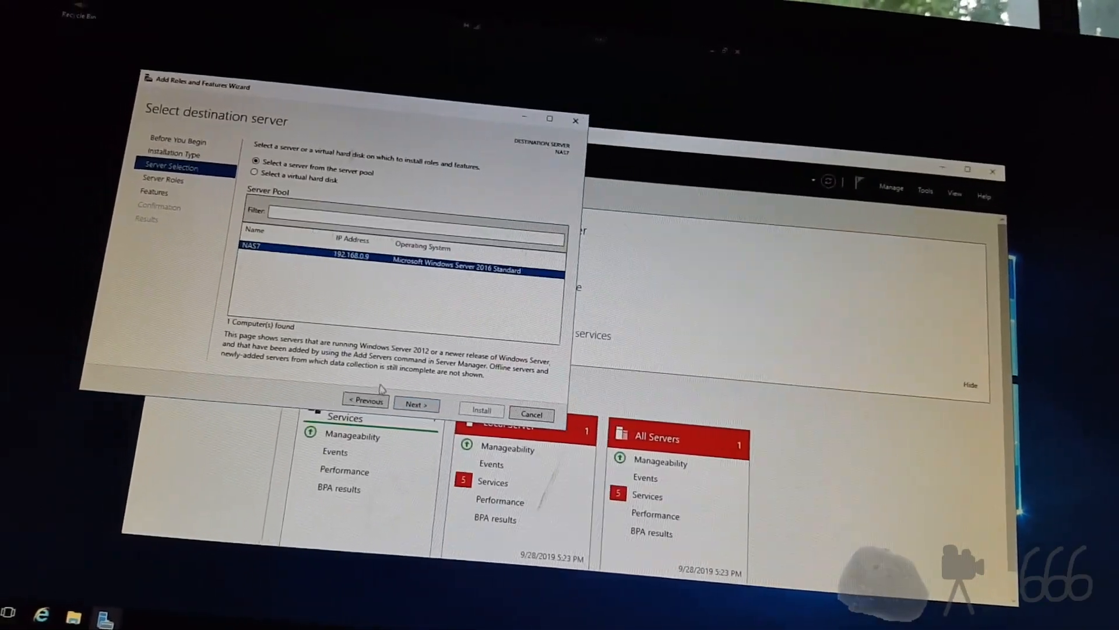
{"action": "left_click", "coordinate": [417, 405]}
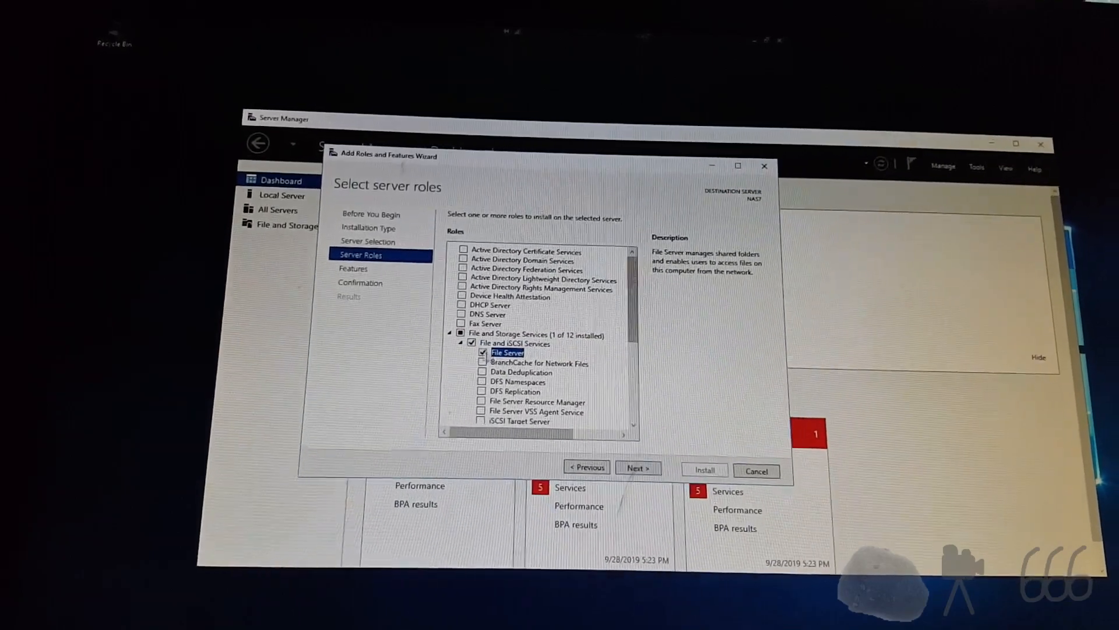
Step: Tick Data Deduplication and File Server Resource Manager, accepting its required management tools
{"action": "scroll", "scroll_direction": "down", "scroll_amount": 3}
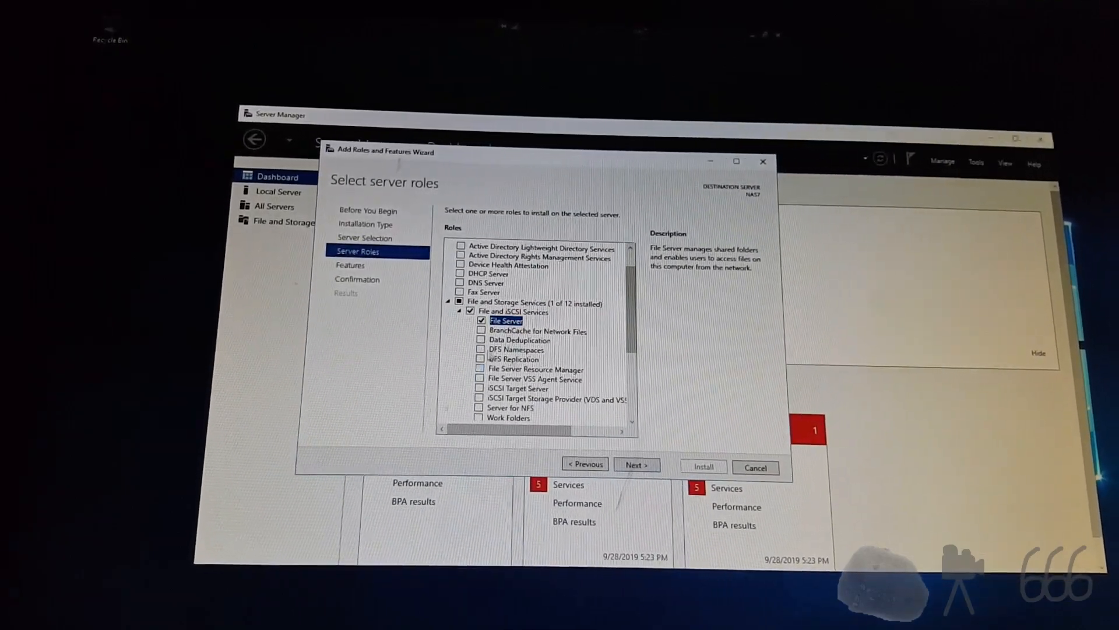
{"action": "left_click", "coordinate": [482, 341]}
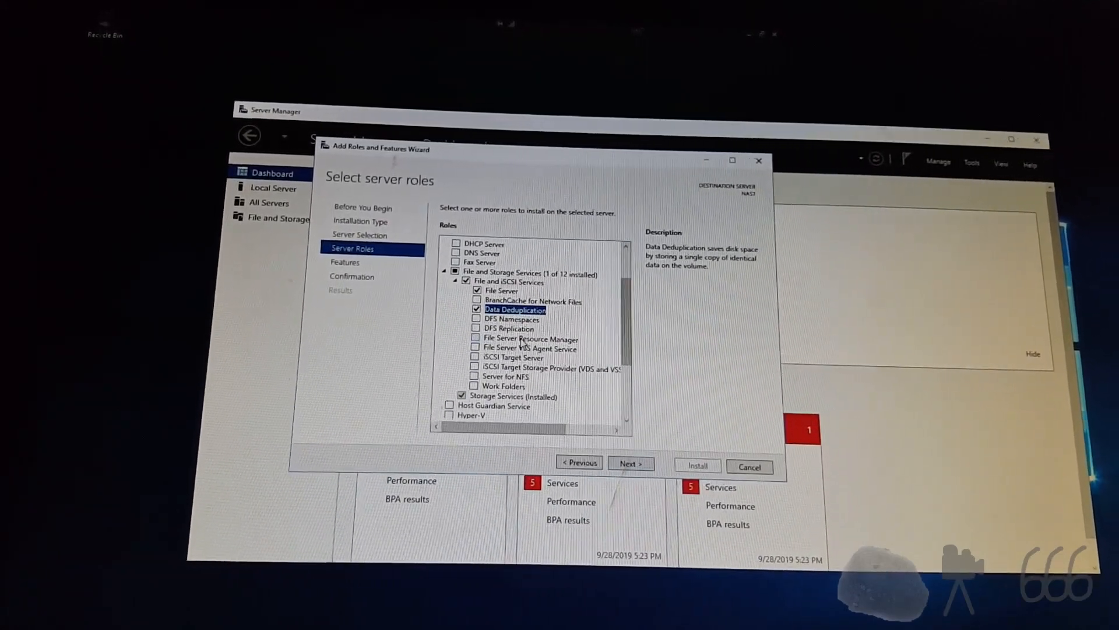
{"action": "left_click", "coordinate": [530, 339]}
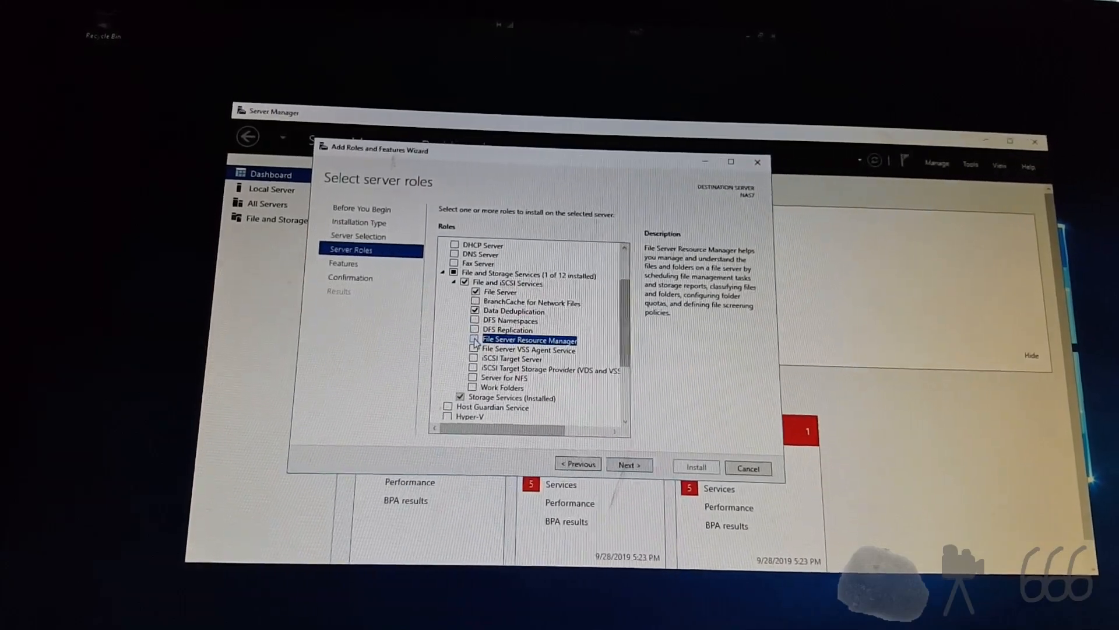
{"action": "left_click", "coordinate": [475, 340]}
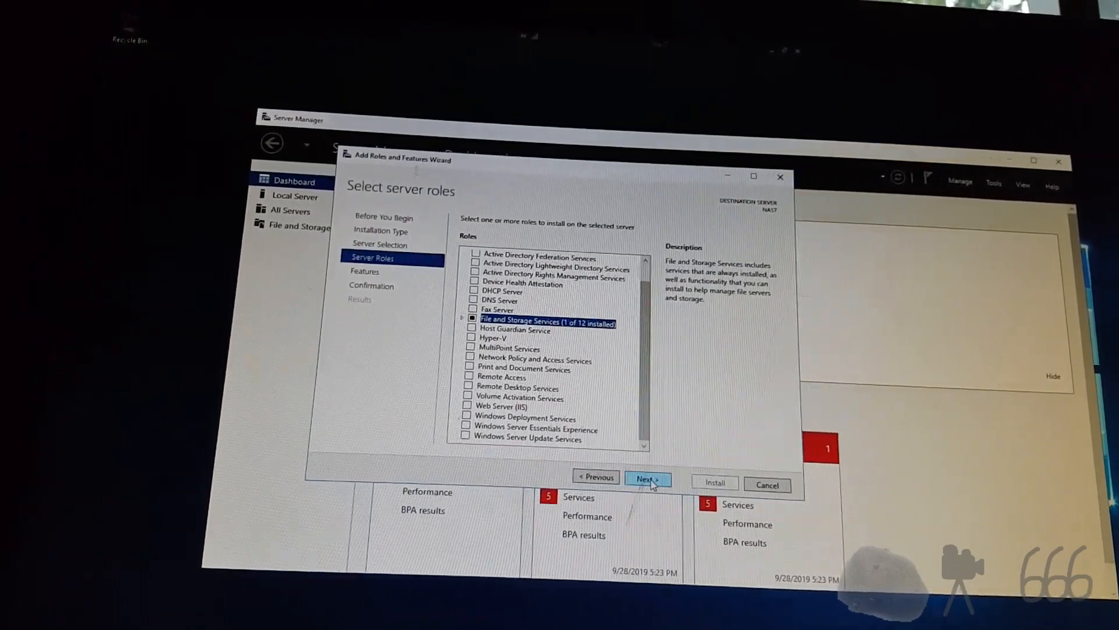
{"action": "left_click", "coordinate": [645, 476]}
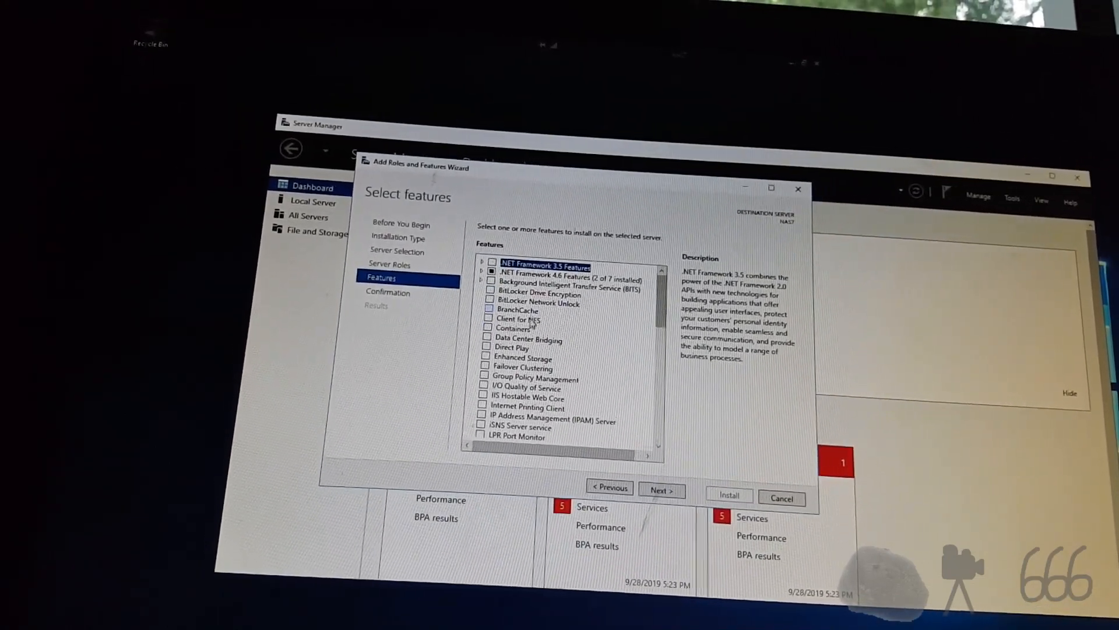
Step: Browse the optional features, reading SMB Bandwidth Limit, without selecting any, and continue to confirmation
{"action": "left_click", "coordinate": [522, 358]}
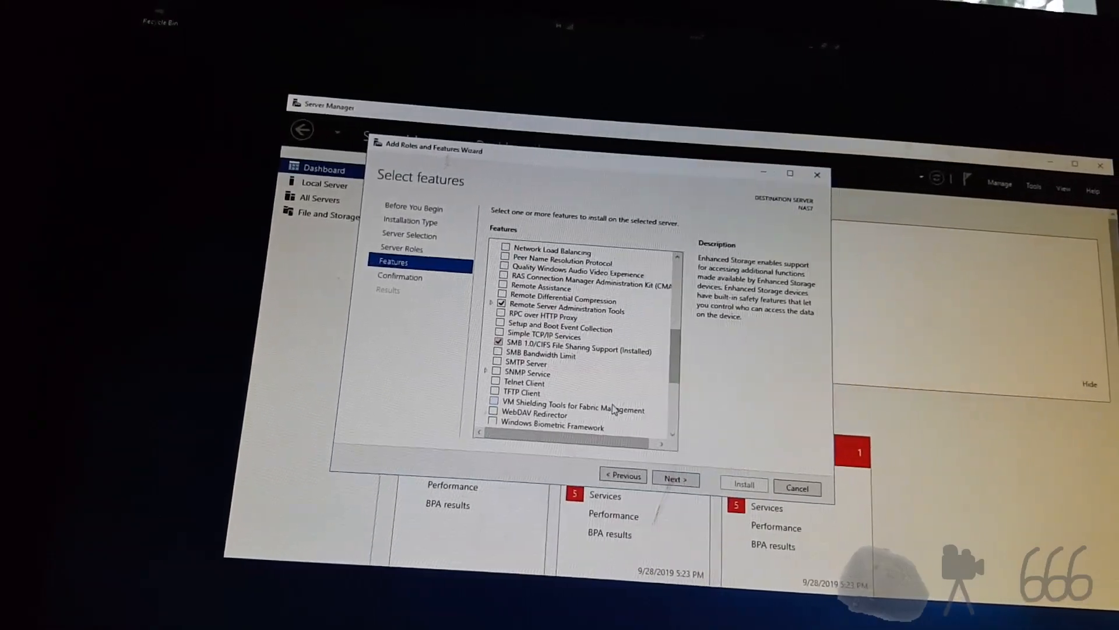
{"action": "scroll", "scroll_direction": "down", "scroll_amount": 3}
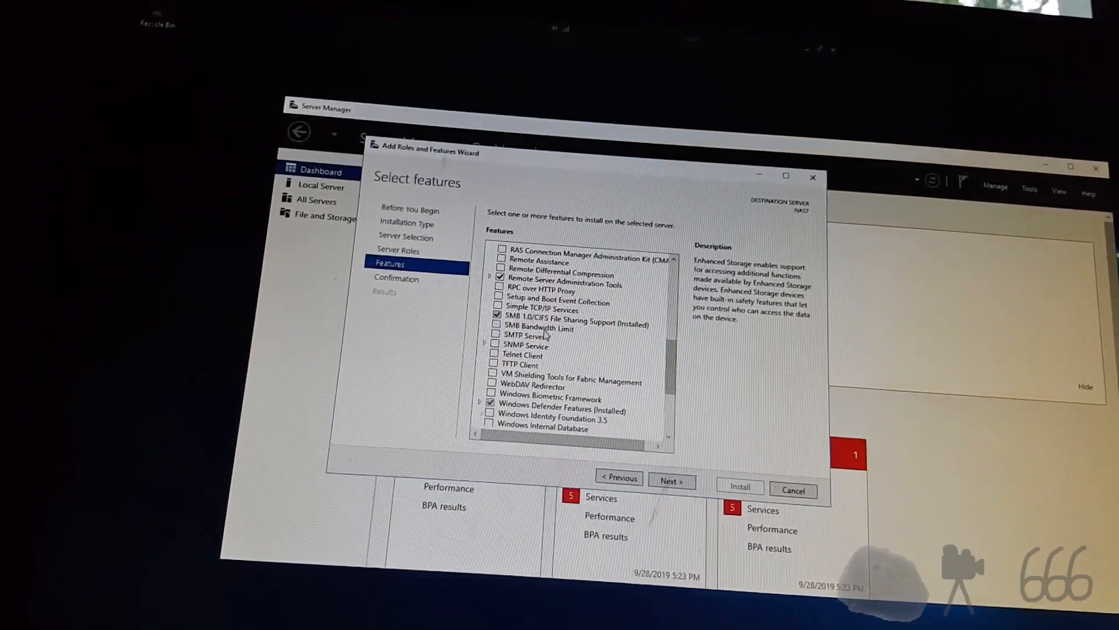
{"action": "left_click", "coordinate": [538, 327]}
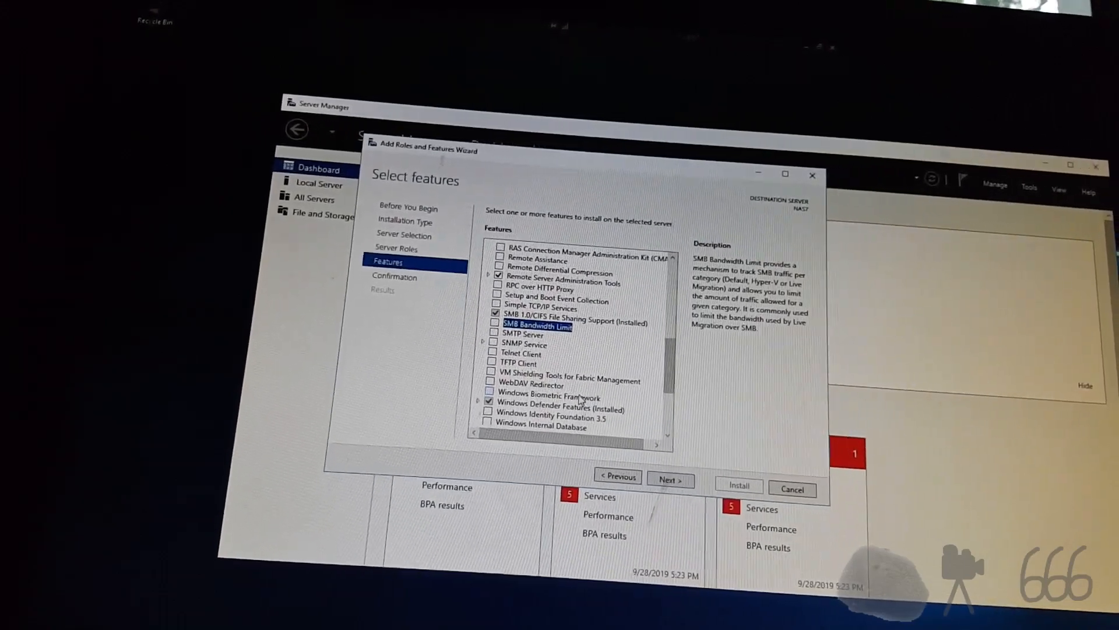
{"action": "scroll", "scroll_direction": "down", "scroll_amount": 3}
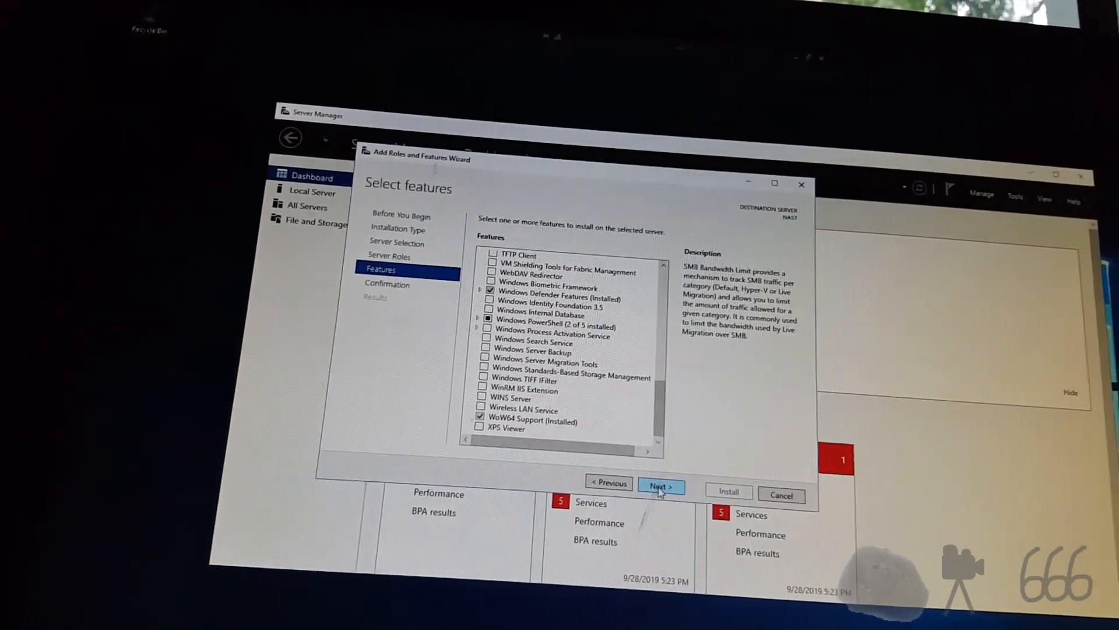
{"action": "left_click", "coordinate": [660, 486]}
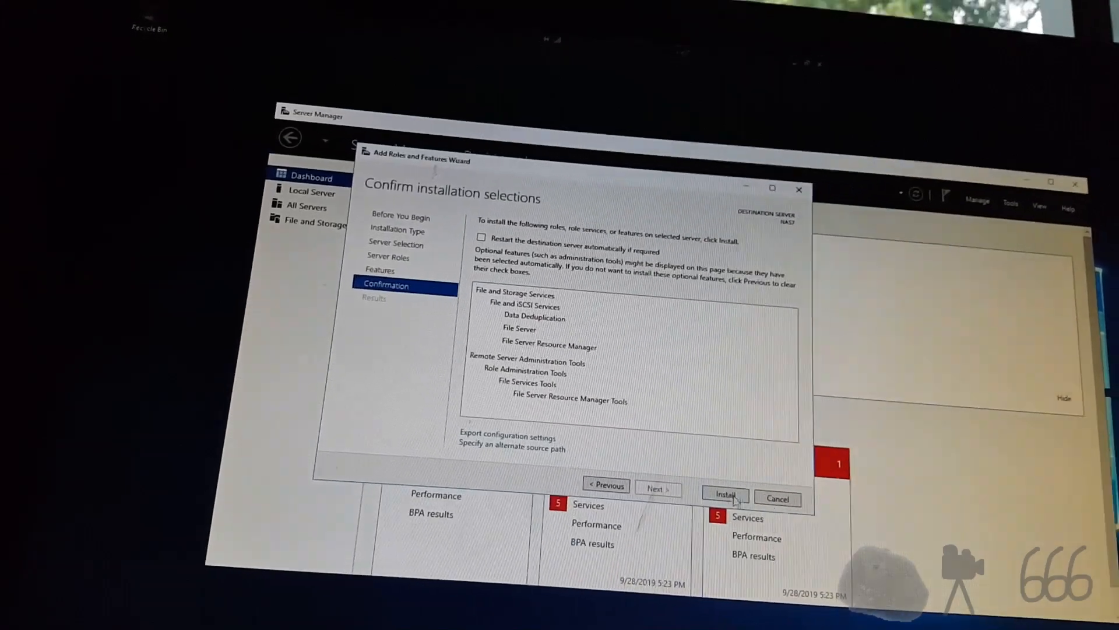
Step: Install File Server, Data Deduplication and File Server Resource Manager on NAS7
{"action": "left_click", "coordinate": [727, 495]}
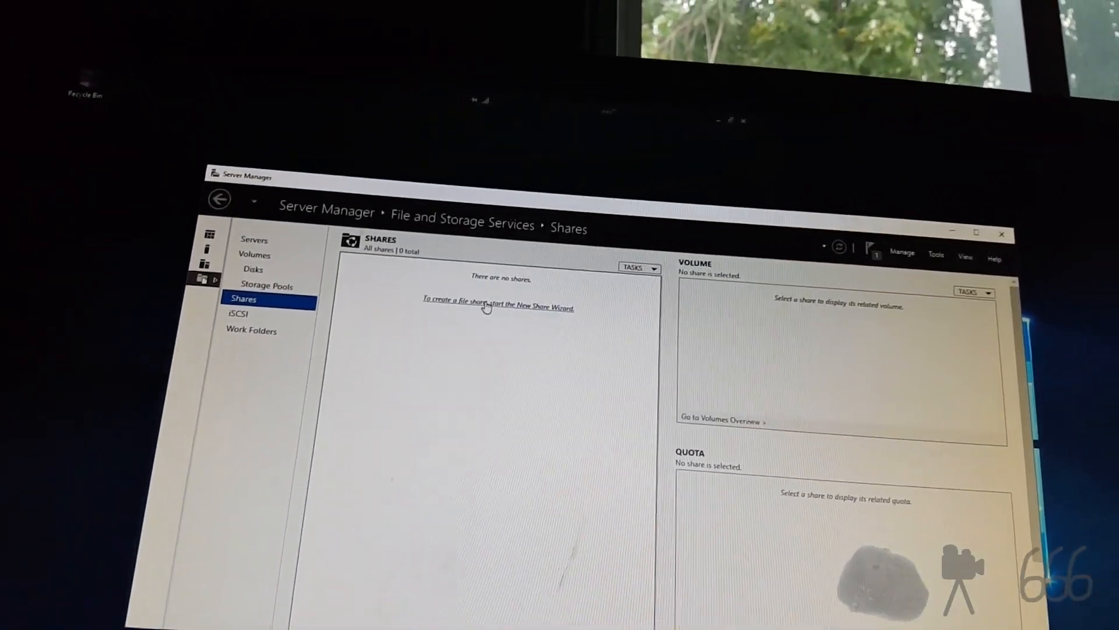
Step: Start a quick SMB share for Random with access-based enumeration on and offline caching off
{"action": "left_click", "coordinate": [498, 302]}
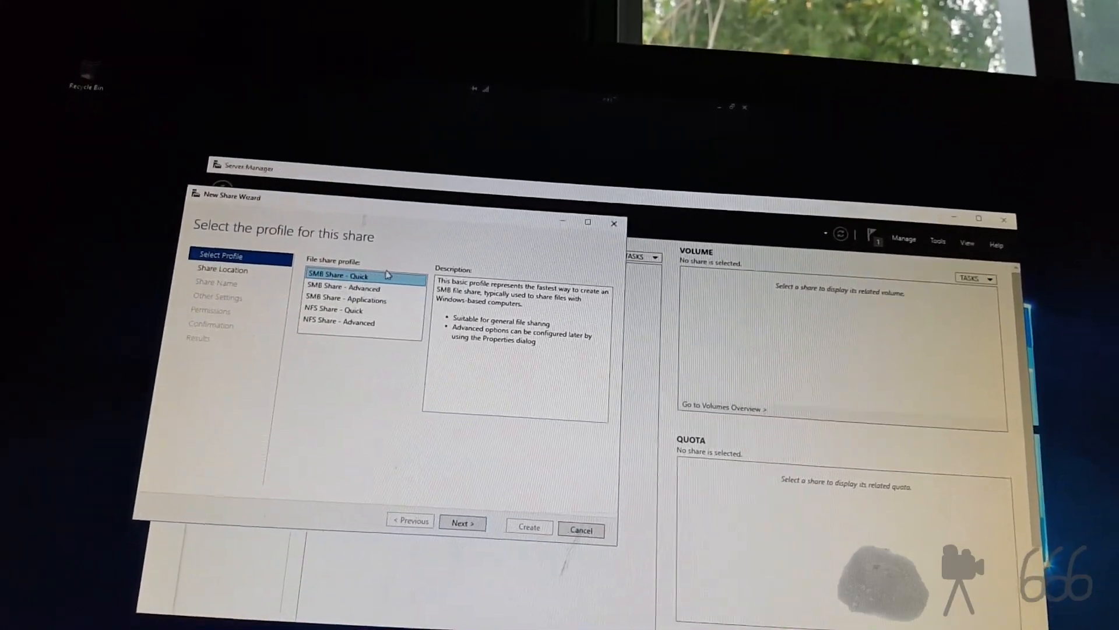
{"action": "left_click", "coordinate": [461, 523]}
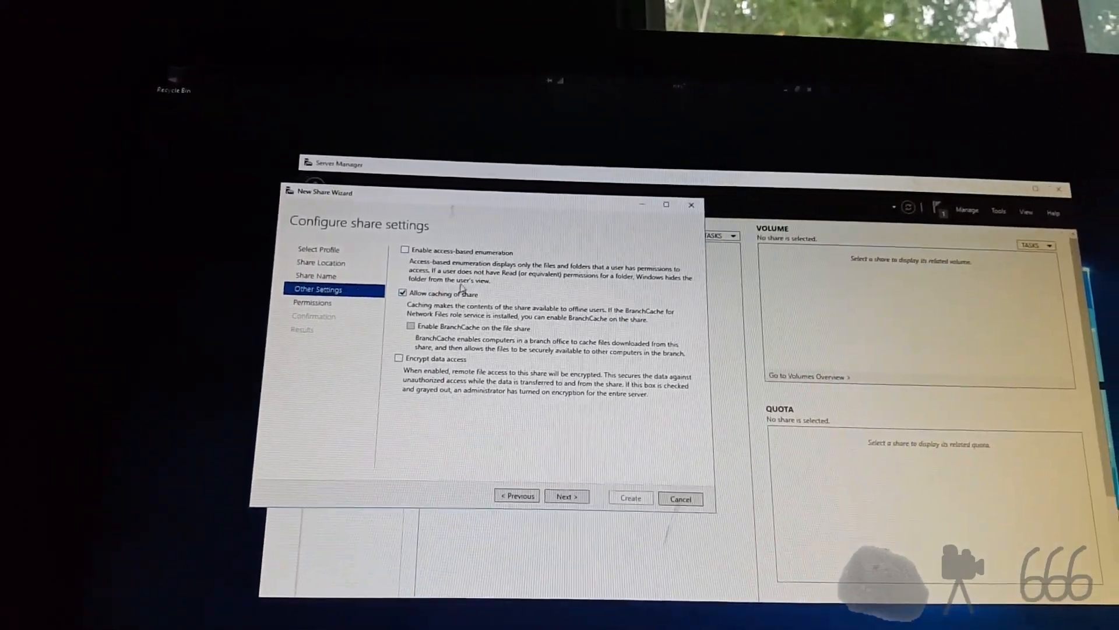
{"action": "left_click", "coordinate": [405, 249]}
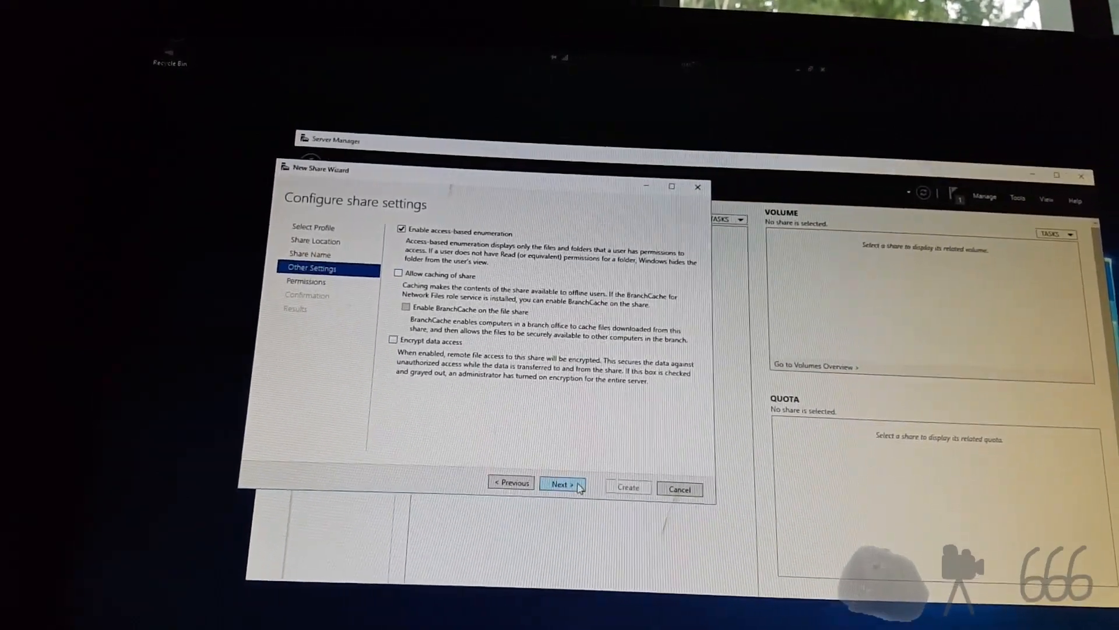
Step: Accept the default permissions and create the Random share on NAS7
{"action": "left_click", "coordinate": [561, 485]}
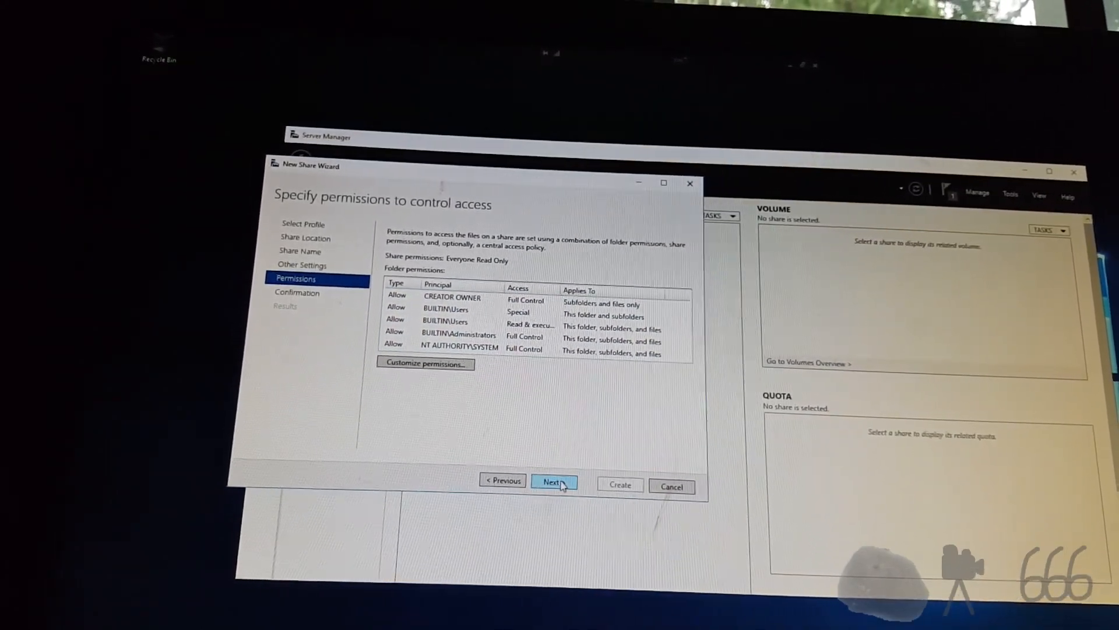
{"action": "left_click", "coordinate": [555, 482]}
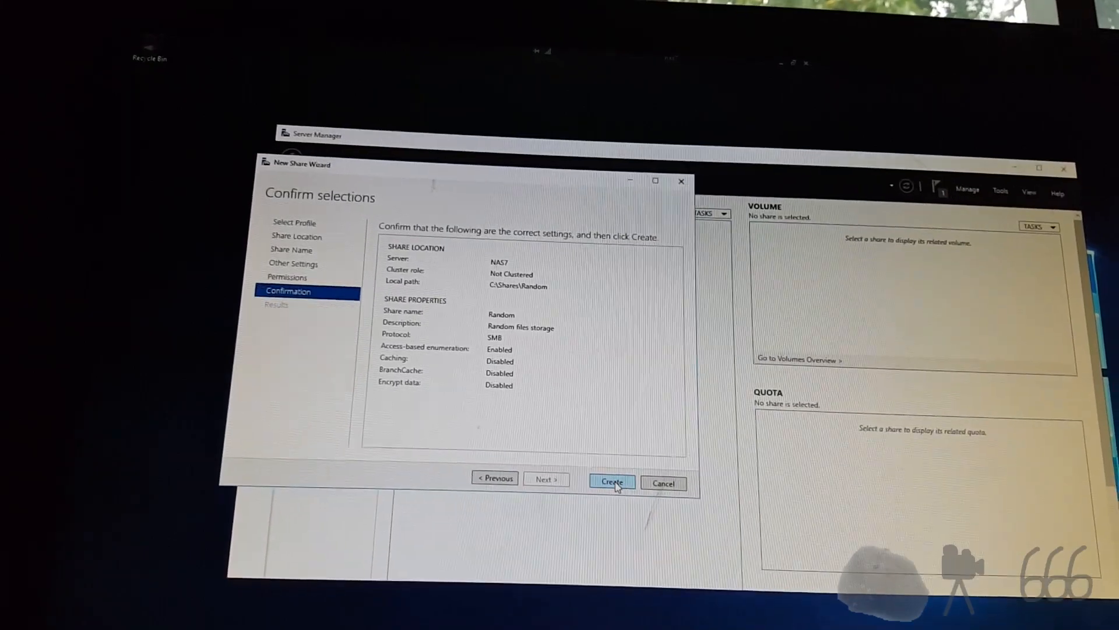
{"action": "left_click", "coordinate": [611, 481]}
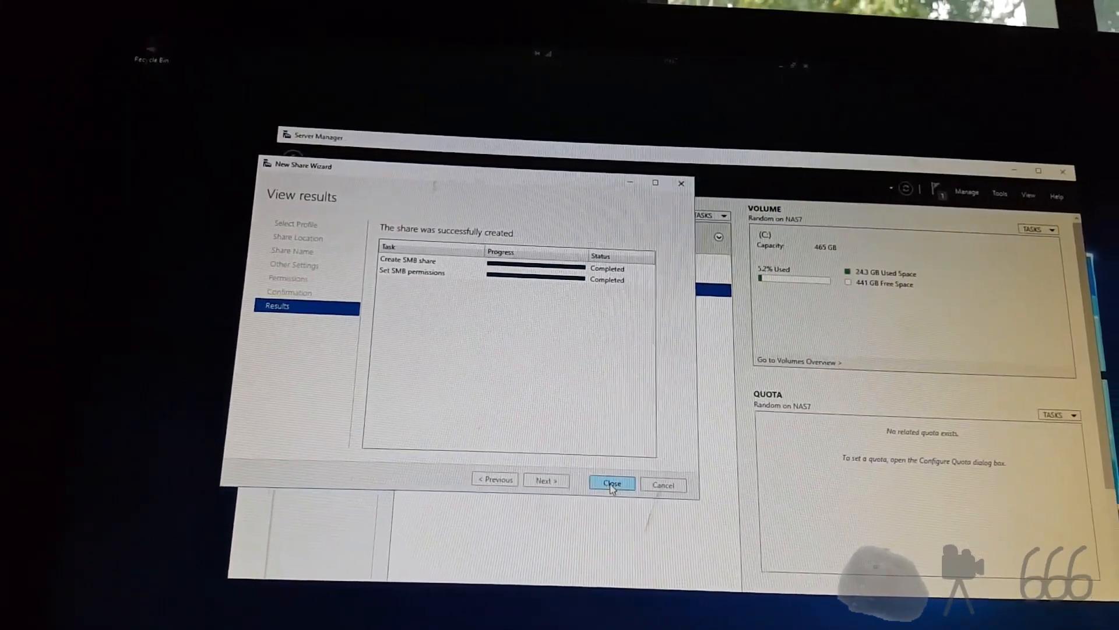
{"action": "left_click", "coordinate": [611, 483]}
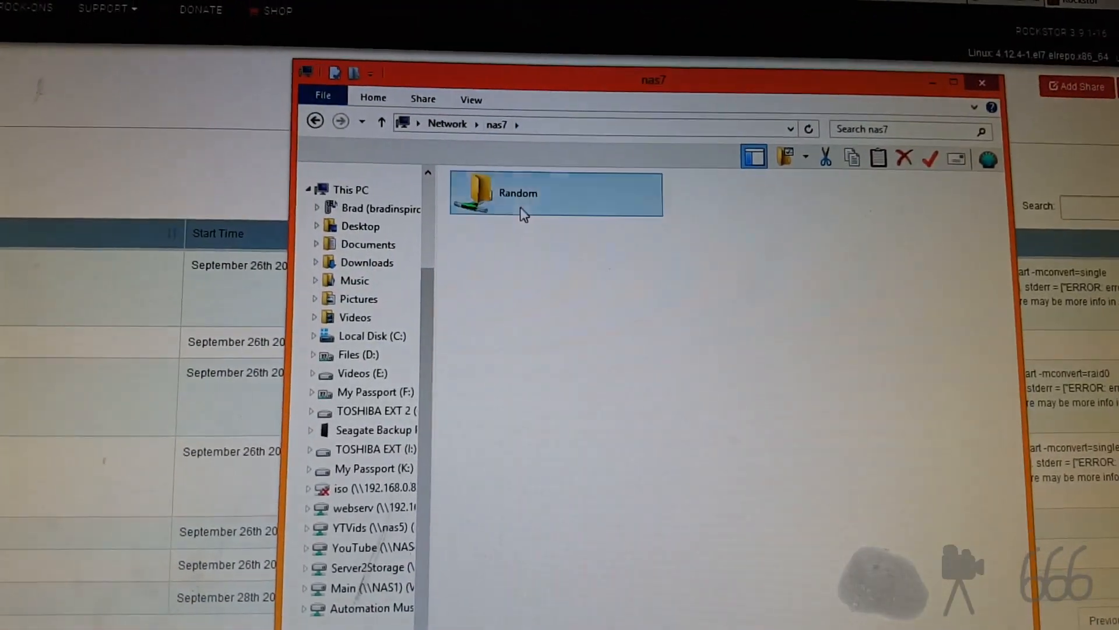
Step: Map the Random share on nas7 as network drive P:
{"action": "right_click", "coordinate": [518, 193]}
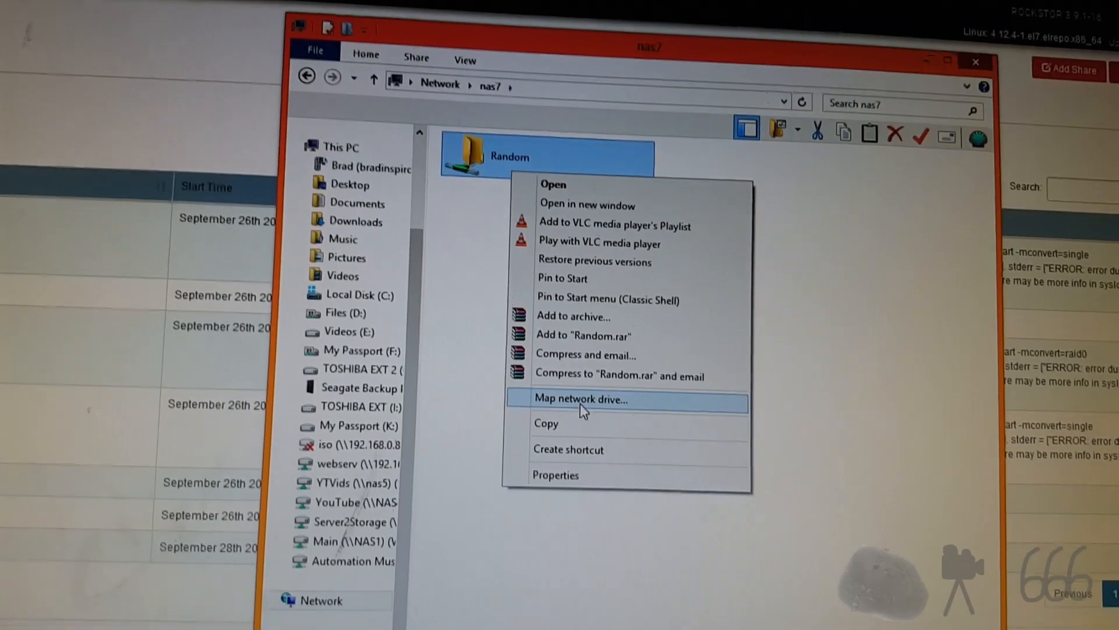
{"action": "left_click", "coordinate": [581, 399]}
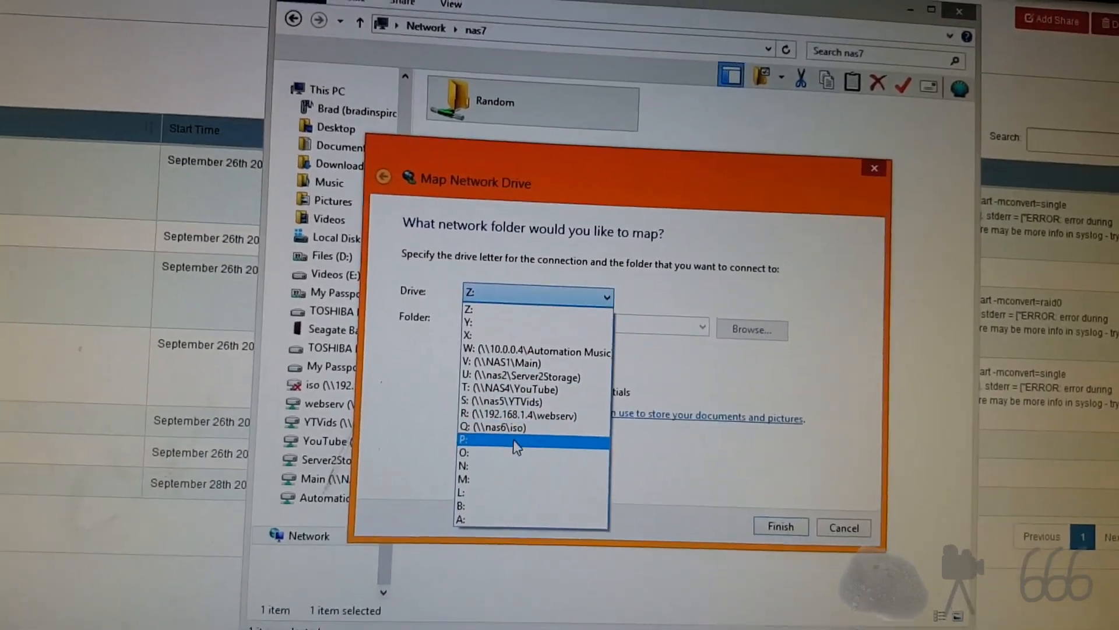
{"action": "left_click", "coordinate": [471, 440]}
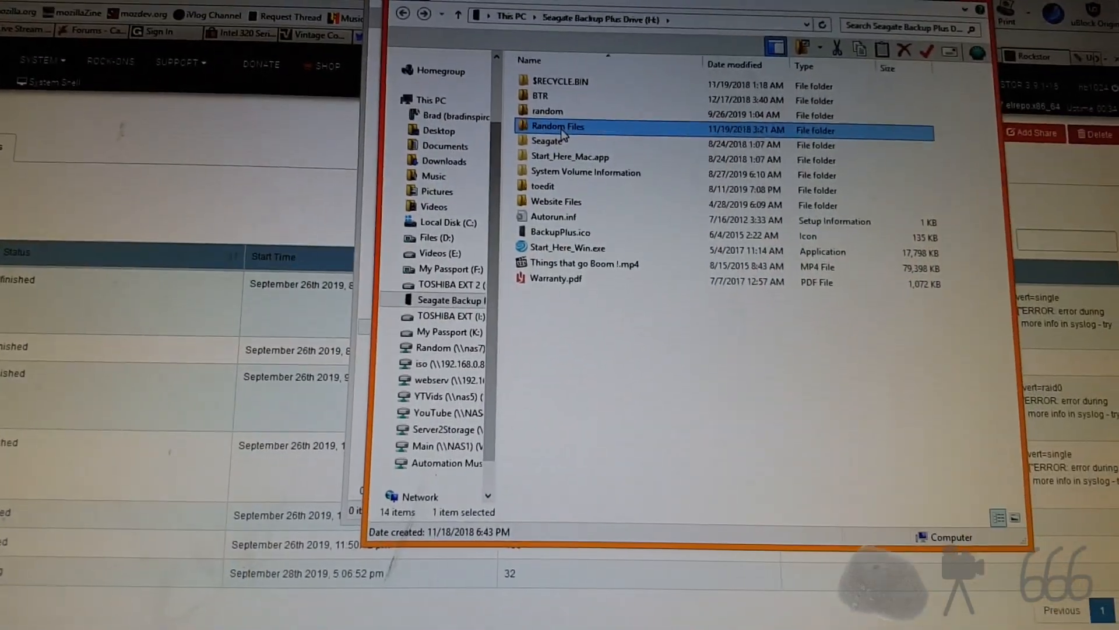
Step: Select all of Random Files and copy it onto Random (P:), retrying the access prompt
{"action": "double_click", "coordinate": [557, 126]}
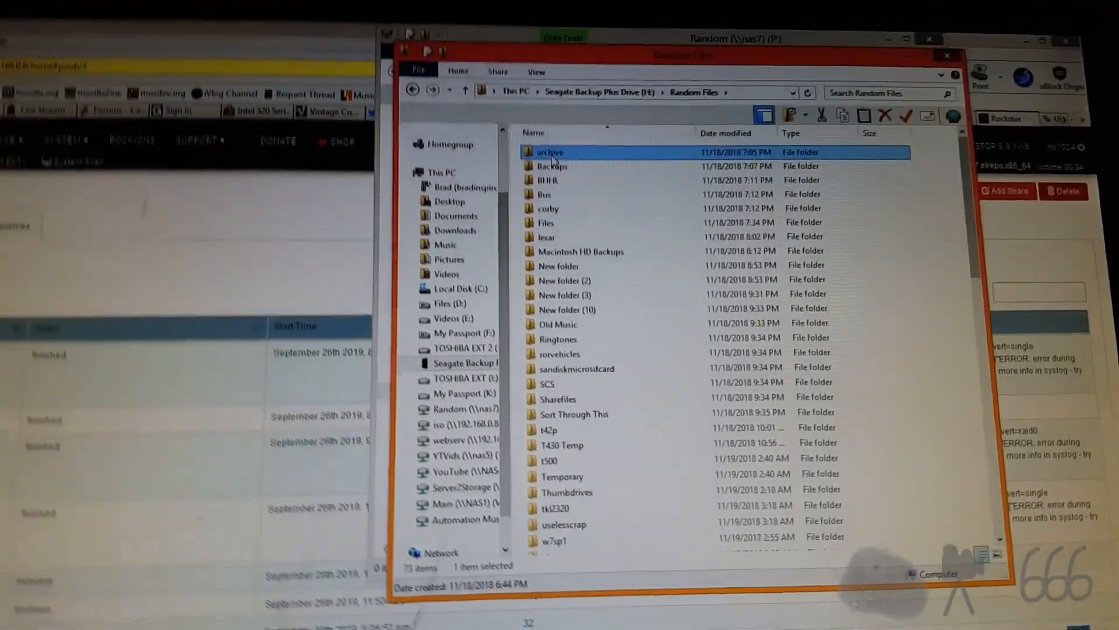
{"action": "key", "text": "ctrl+a"}
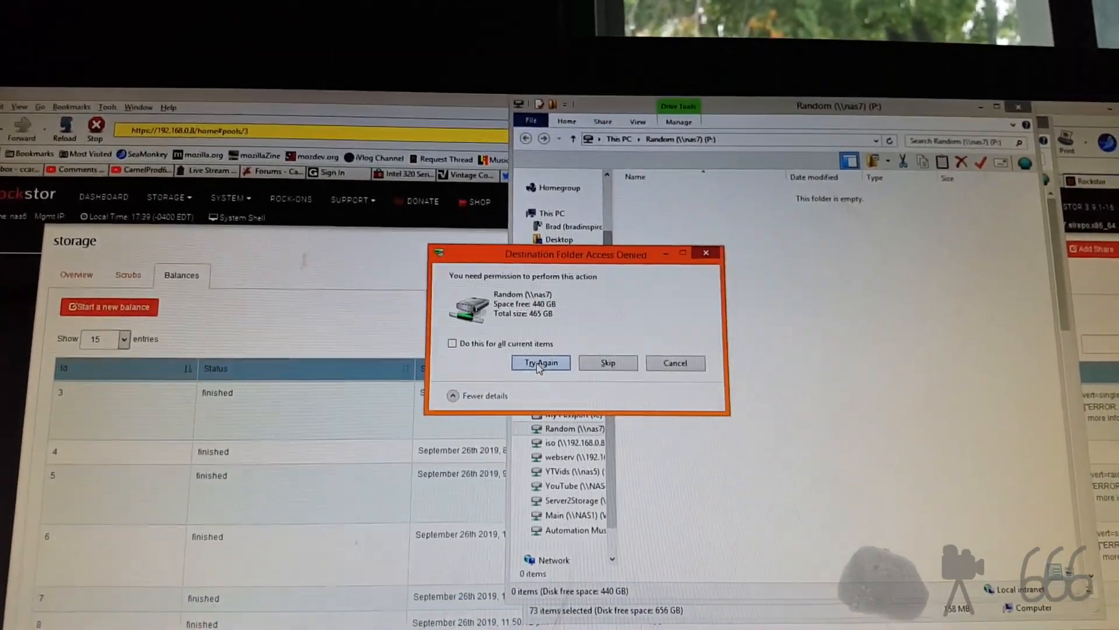
{"action": "left_click", "coordinate": [540, 362]}
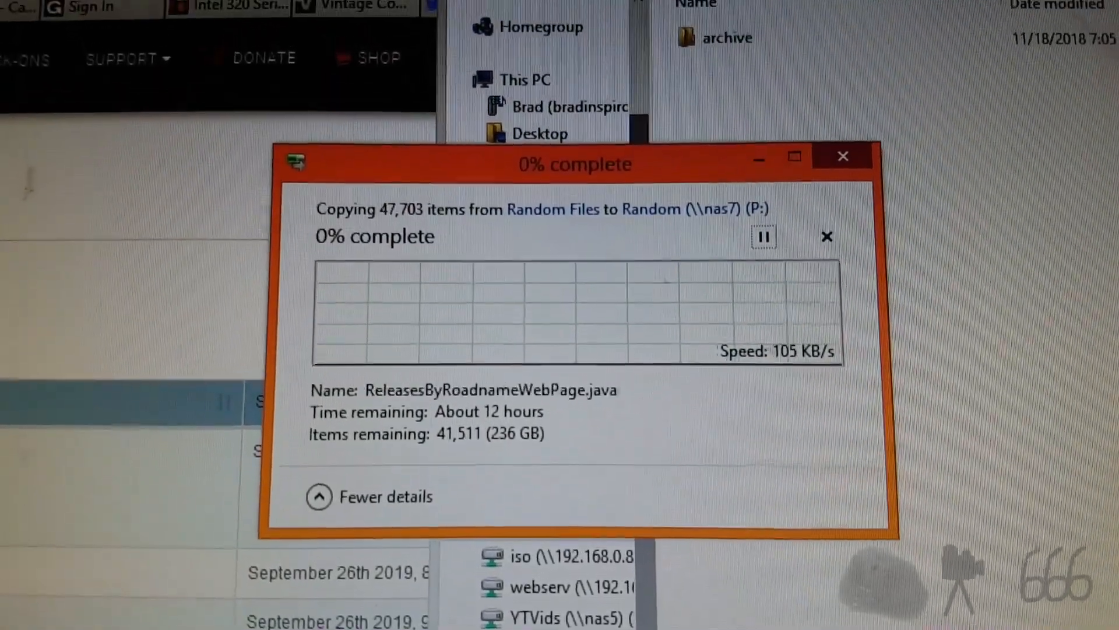